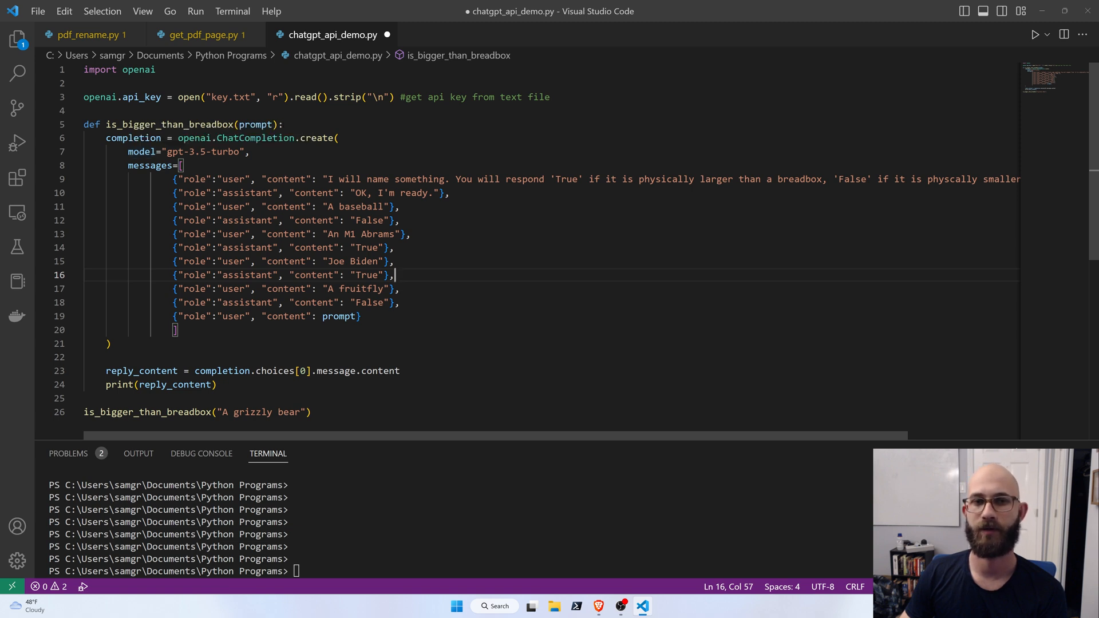
pyautogui.moveTo(153, 165)
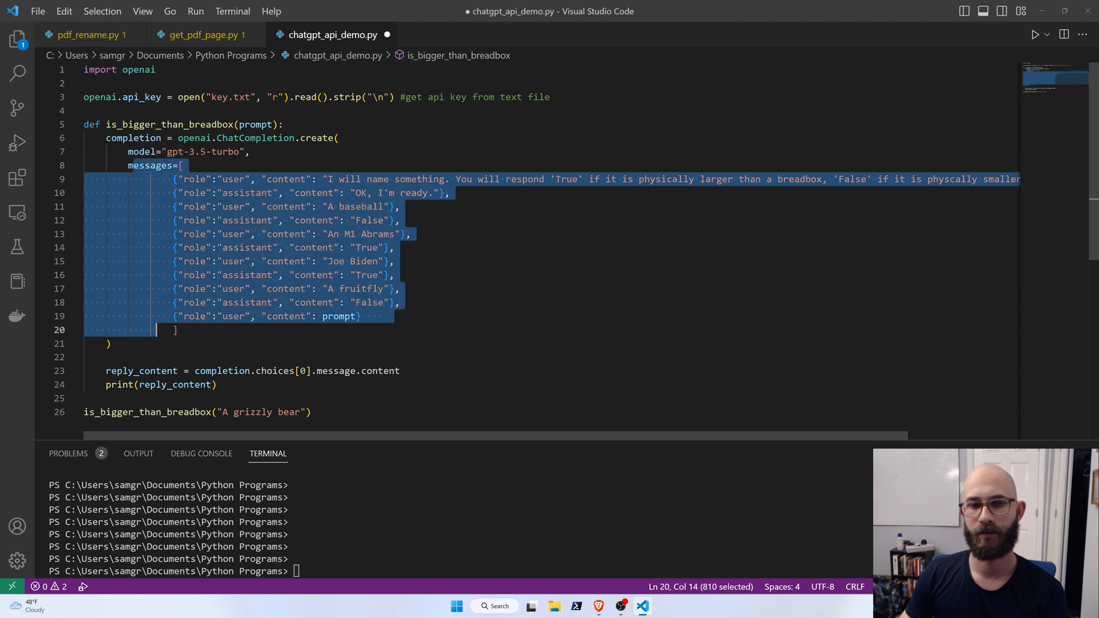
# - Highlight the user and assistant role words in the few-shot message list
pyautogui.click(182, 330)
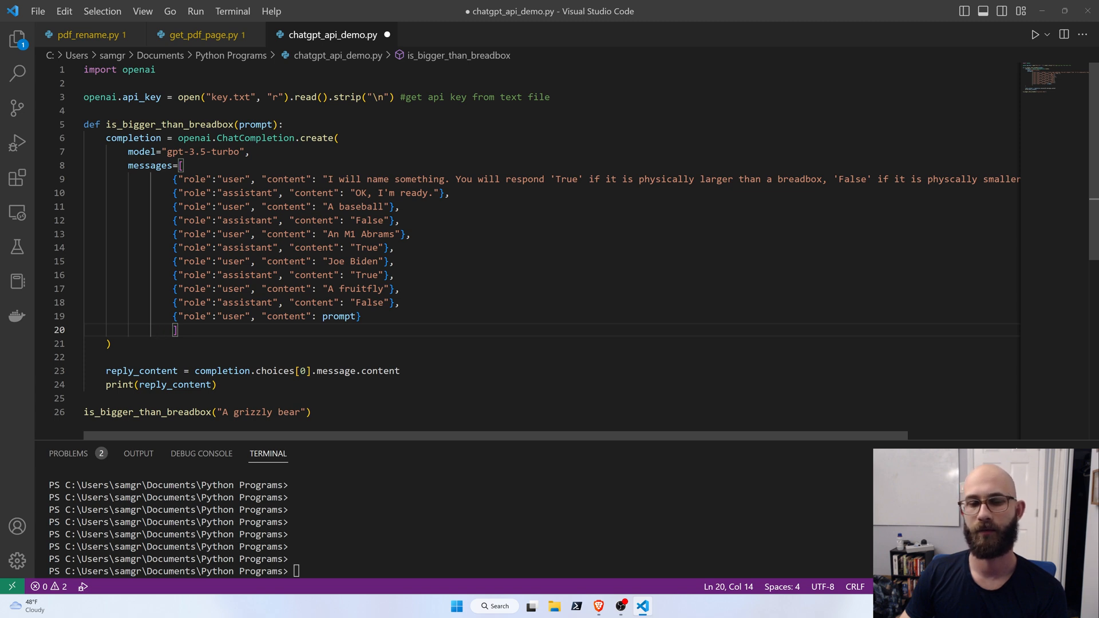
pyautogui.doubleClick(247, 192)
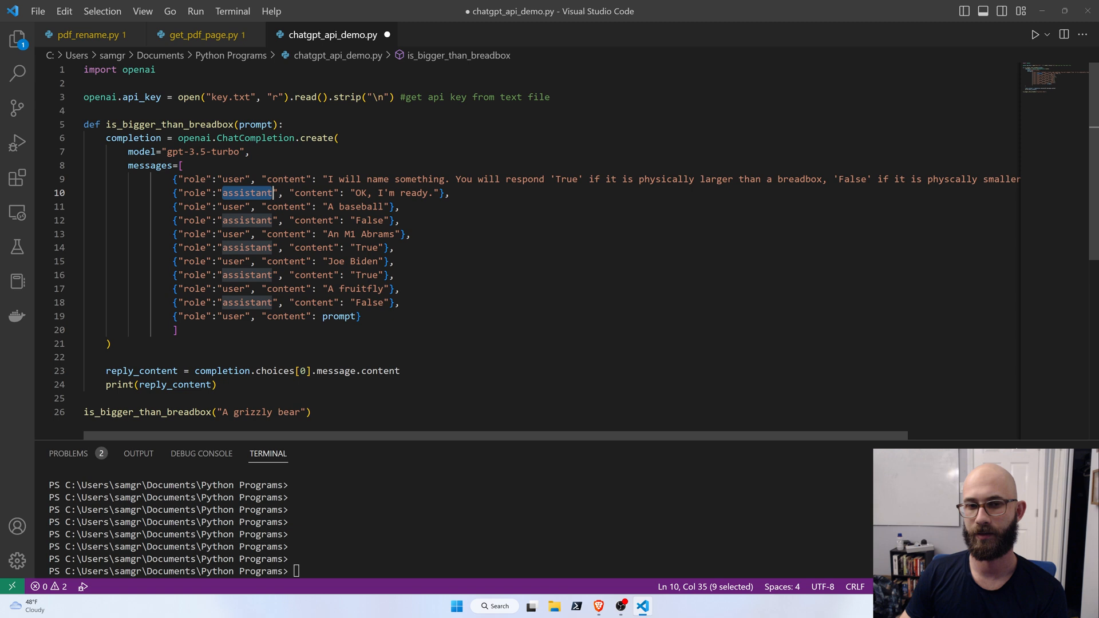
pyautogui.doubleClick(233, 179)
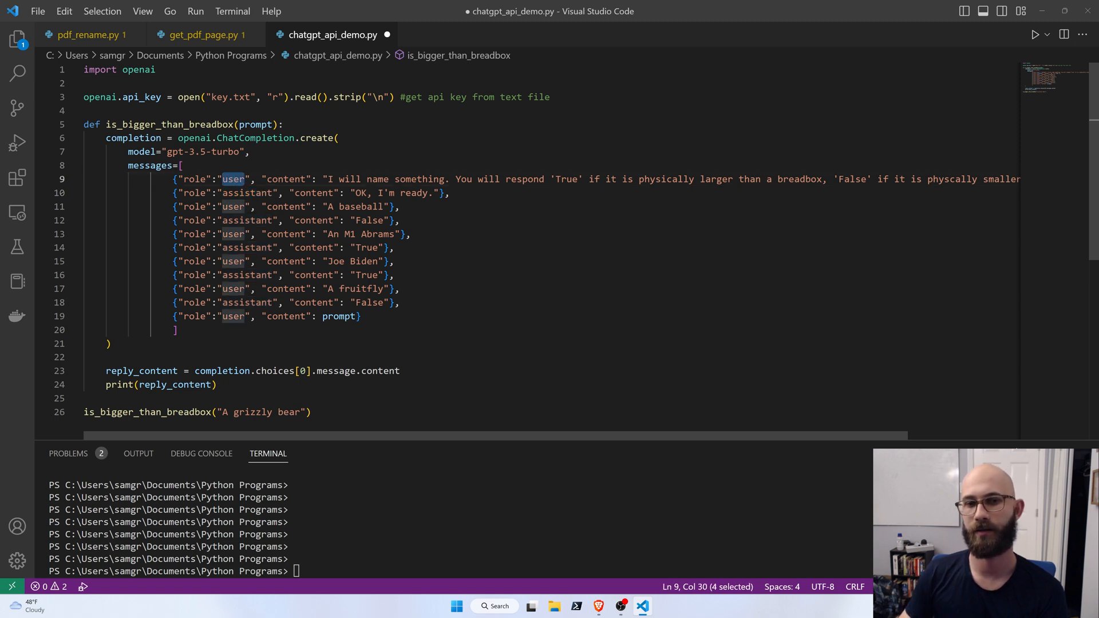
pyautogui.doubleClick(247, 193)
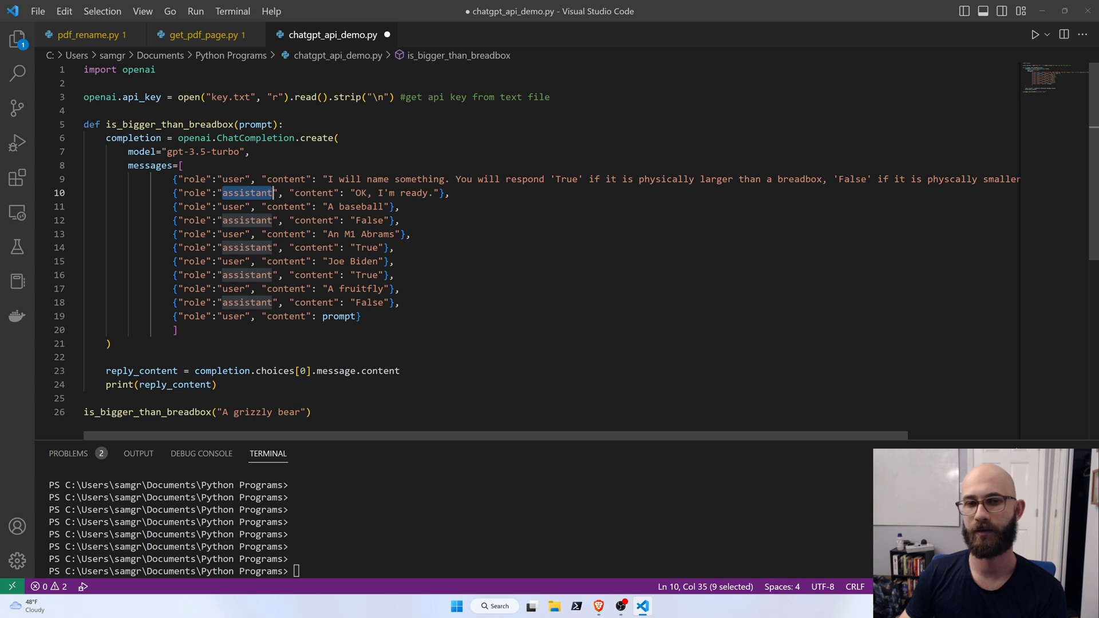
pyautogui.click(371, 207)
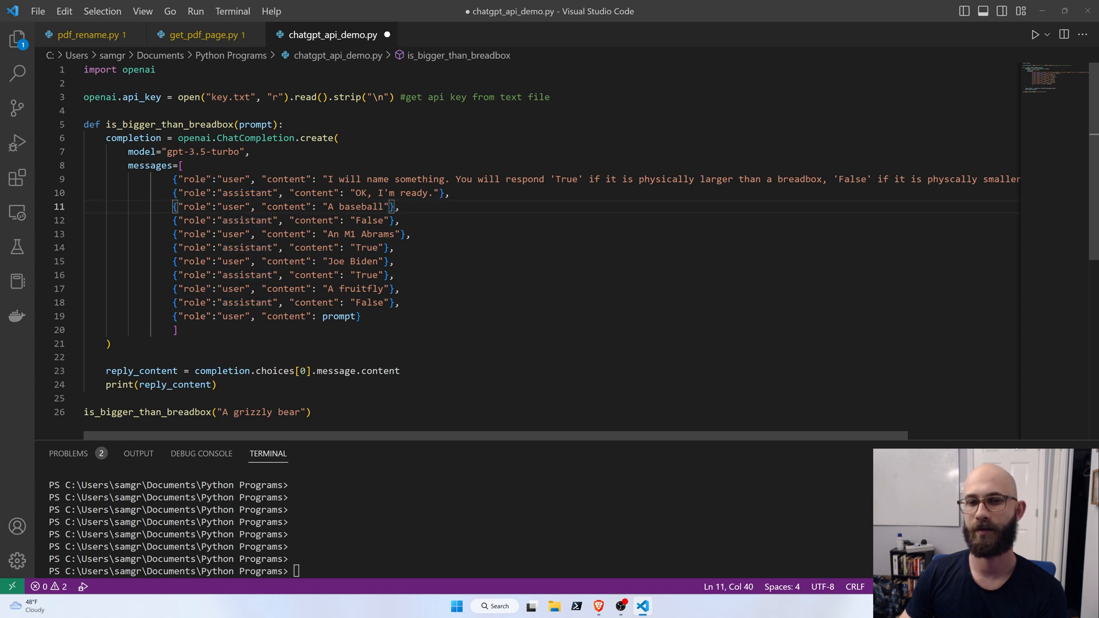
pyautogui.moveTo(353, 435)
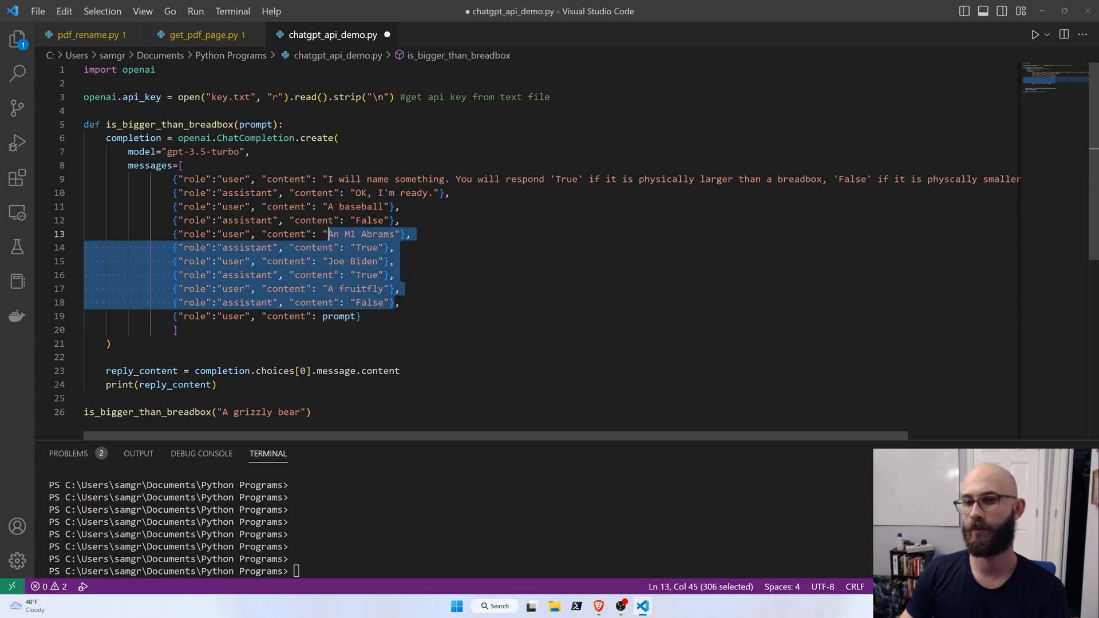
# - Point out the example exchanges and the first choice in the reply line
pyautogui.click(386, 247)
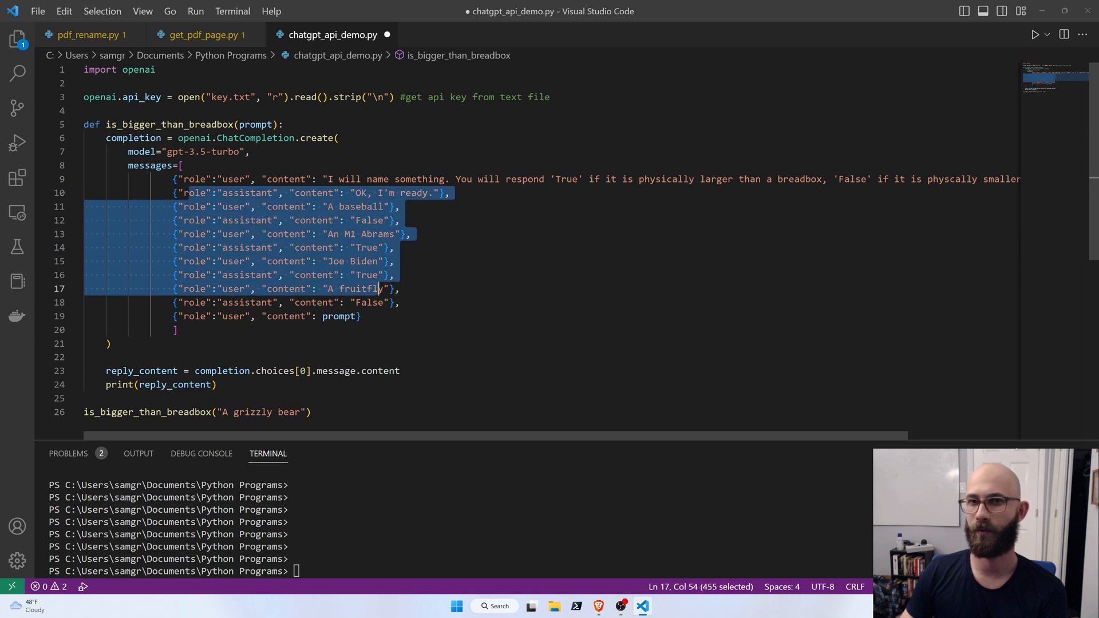
pyautogui.click(388, 261)
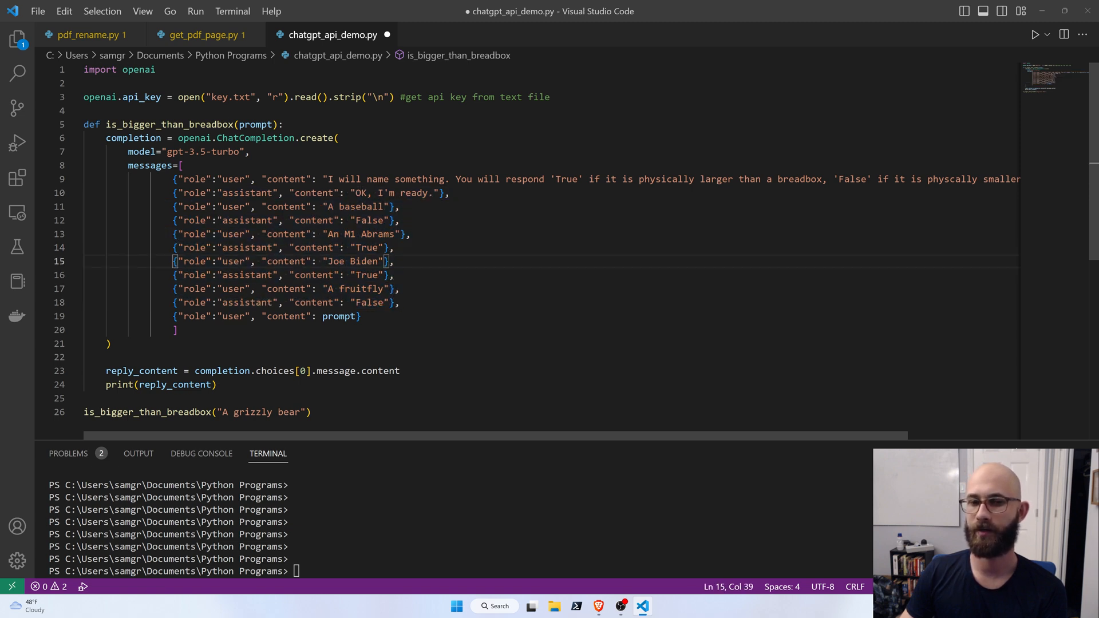
pyautogui.scroll(-3)
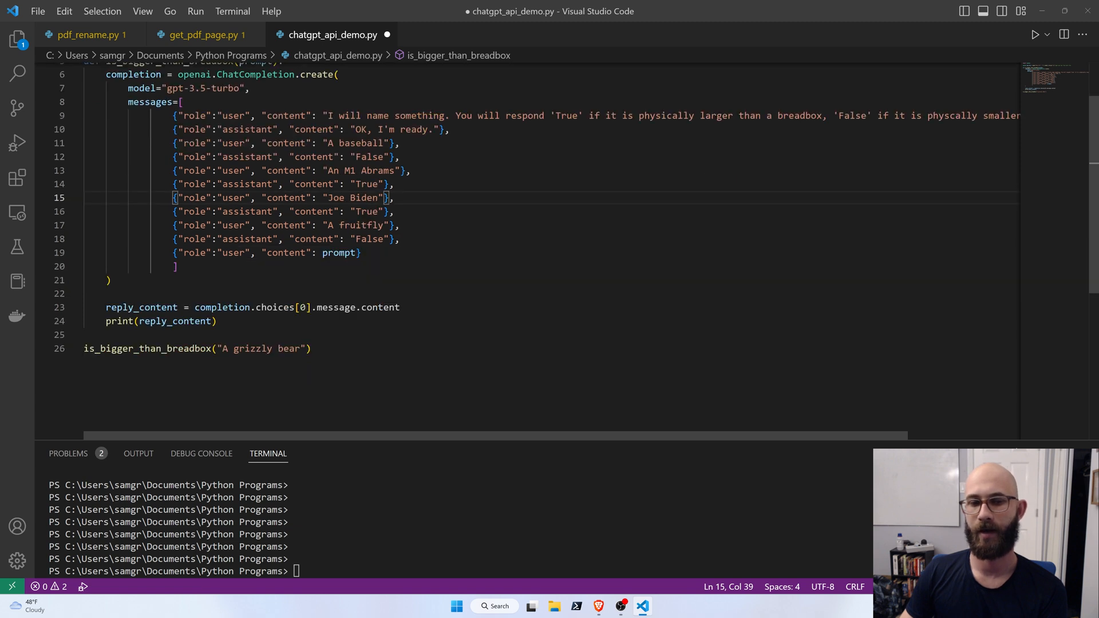
pyautogui.moveTo(140, 307)
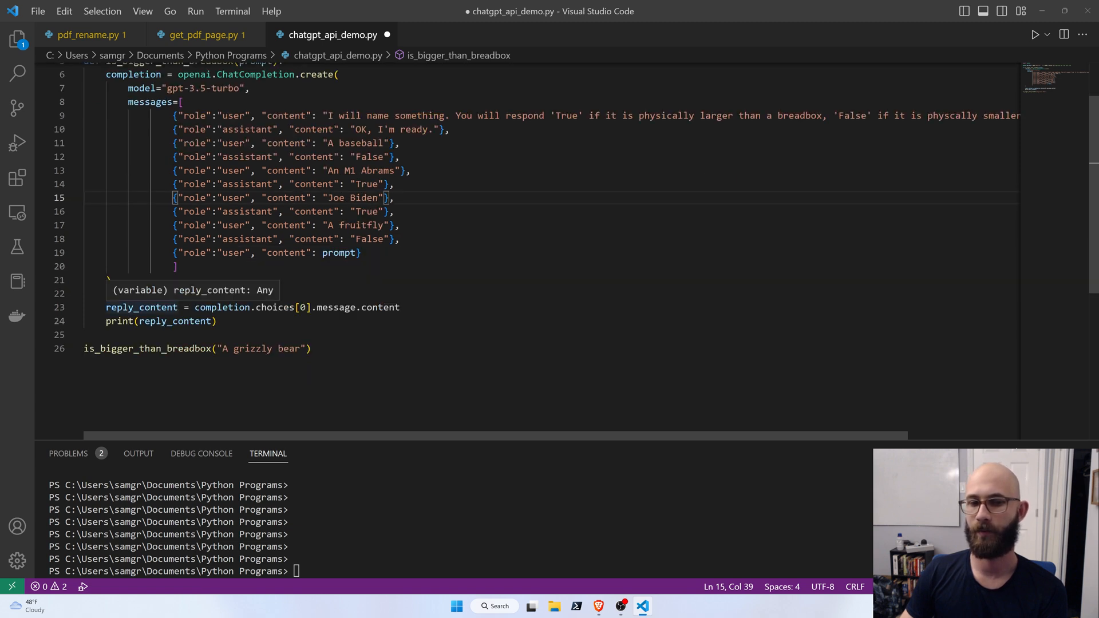
pyautogui.click(301, 307)
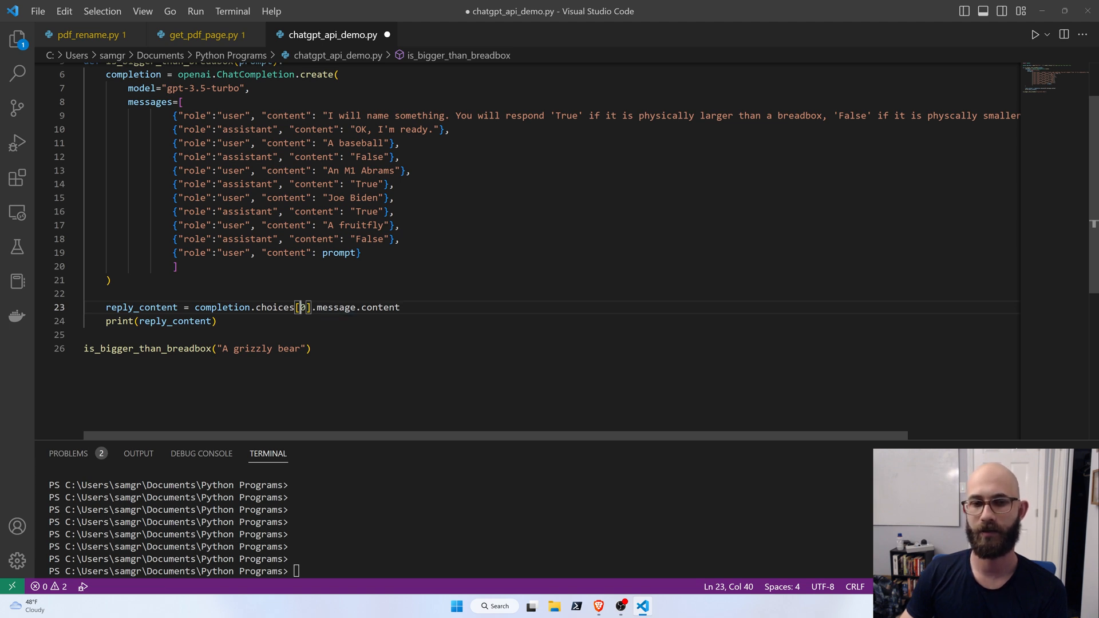
pyautogui.scroll(3)
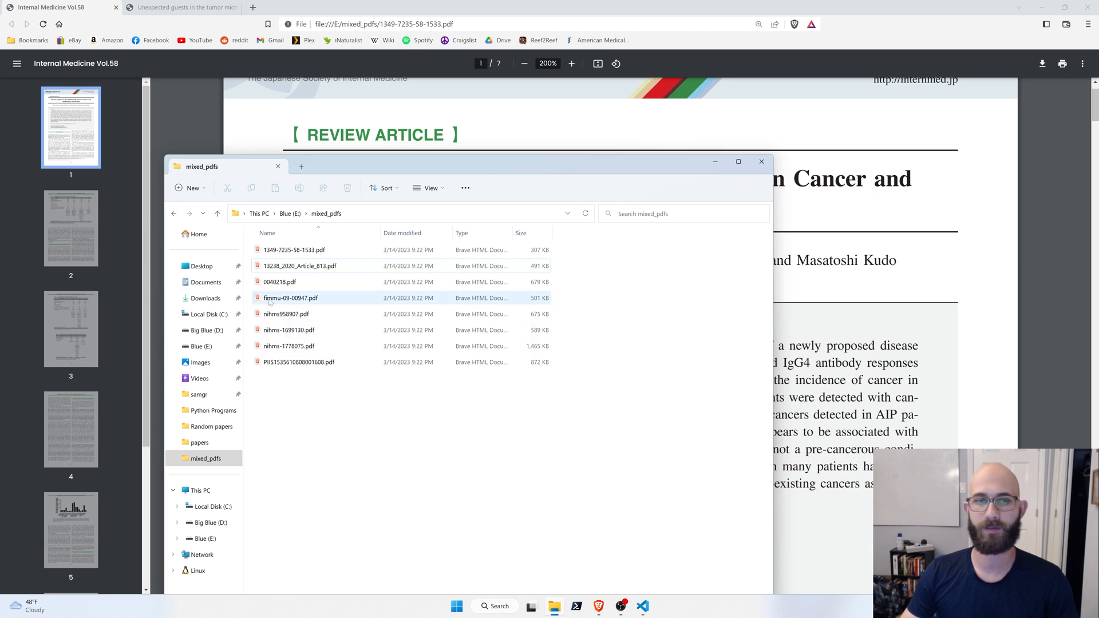
# - Bring the open review article to the front in Brave and switch to the second article
pyautogui.click(289, 330)
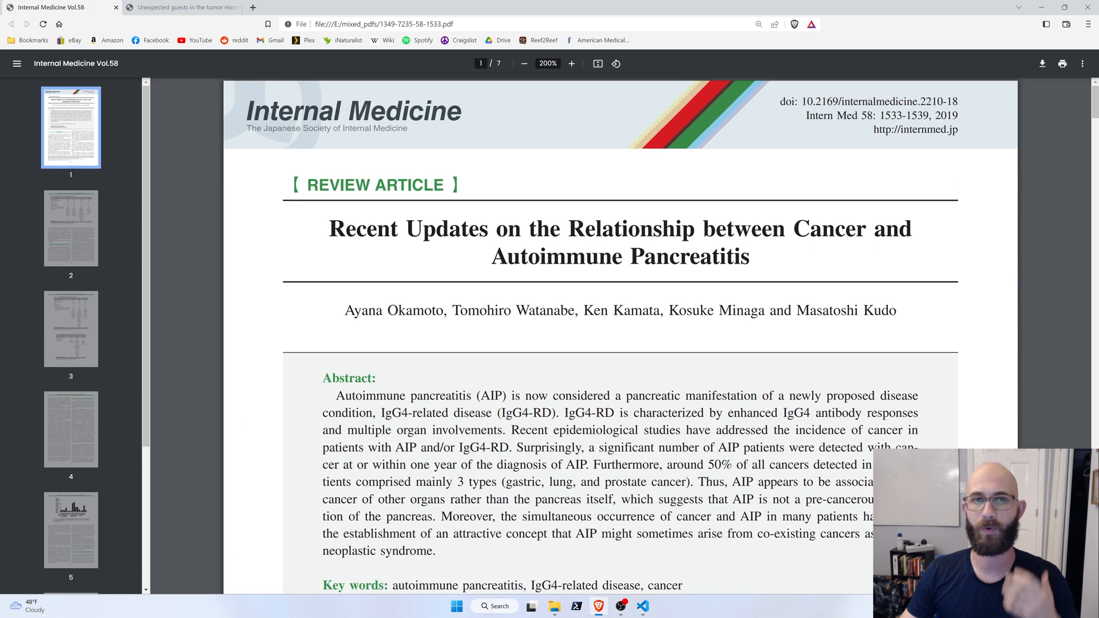
pyautogui.moveTo(273, 168)
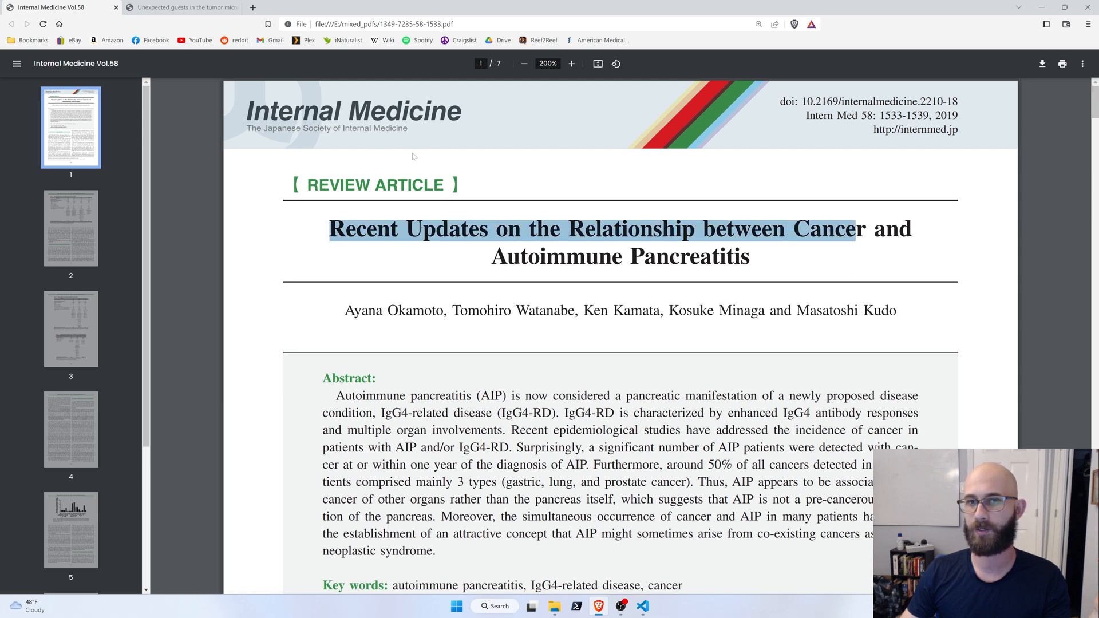
pyautogui.moveTo(308, 163)
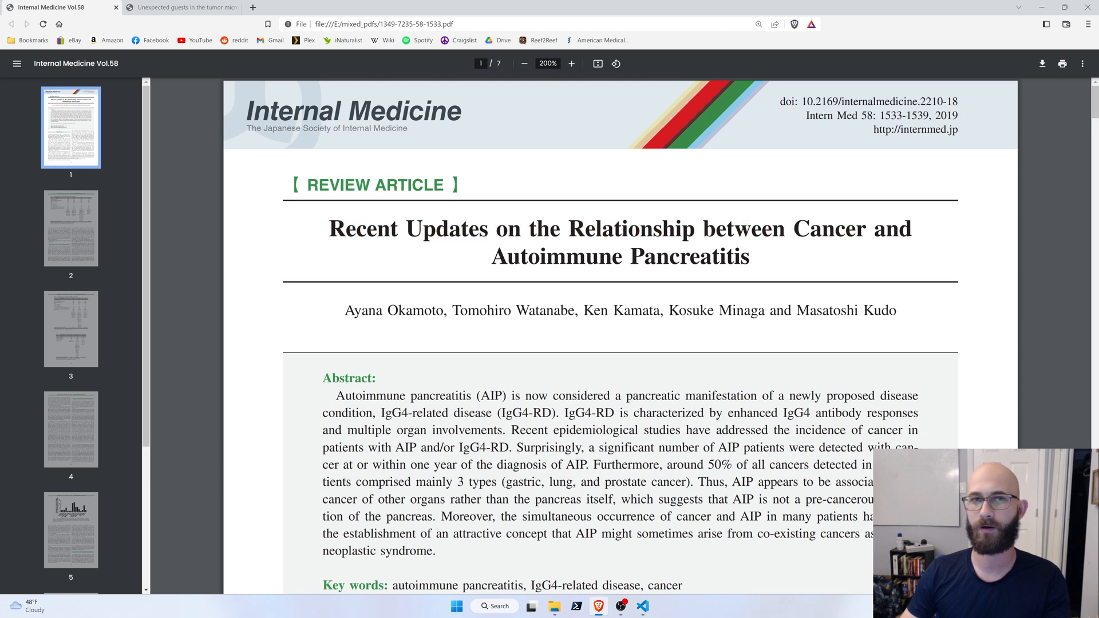
pyautogui.click(182, 8)
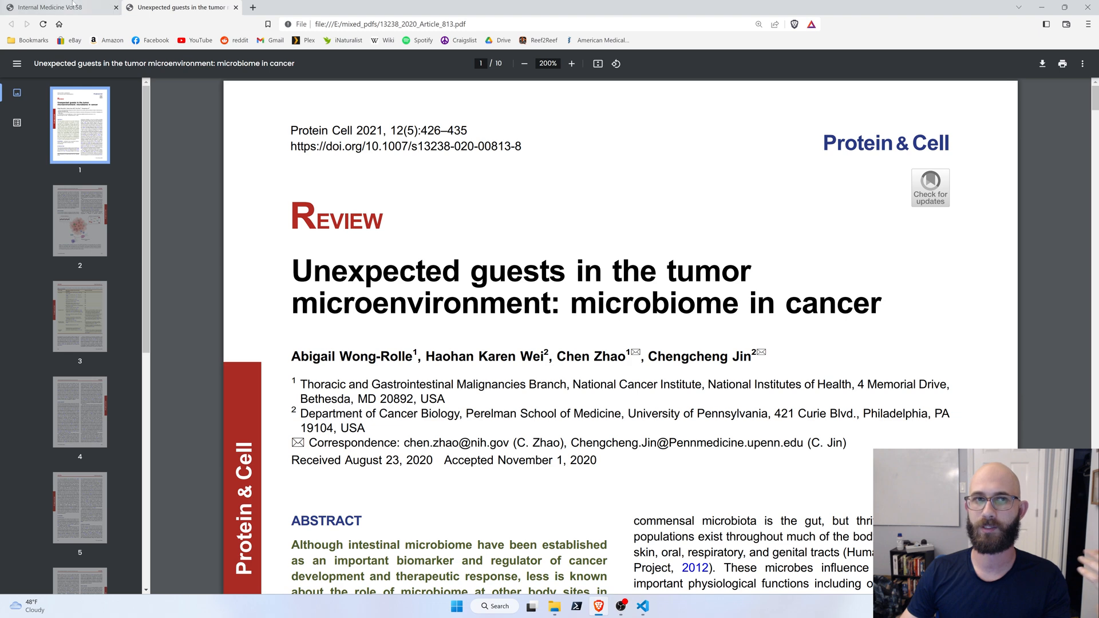
# - Flip between the two PDF tabs, ending on 13238_2020_Article_813.pdf, then return to VS Code
pyautogui.click(59, 8)
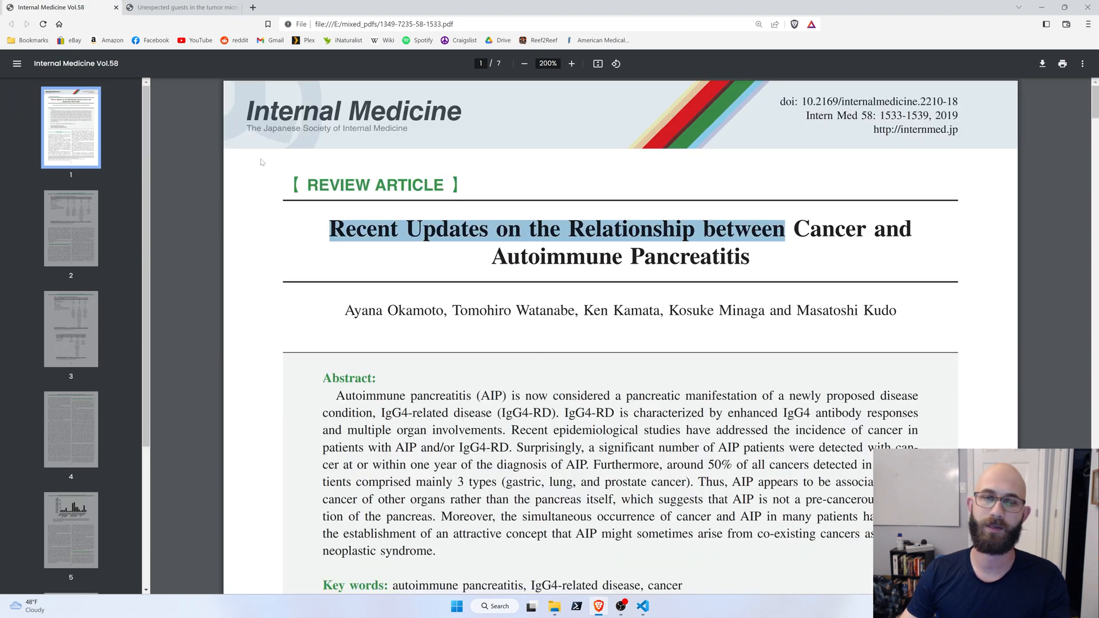
pyautogui.click(182, 6)
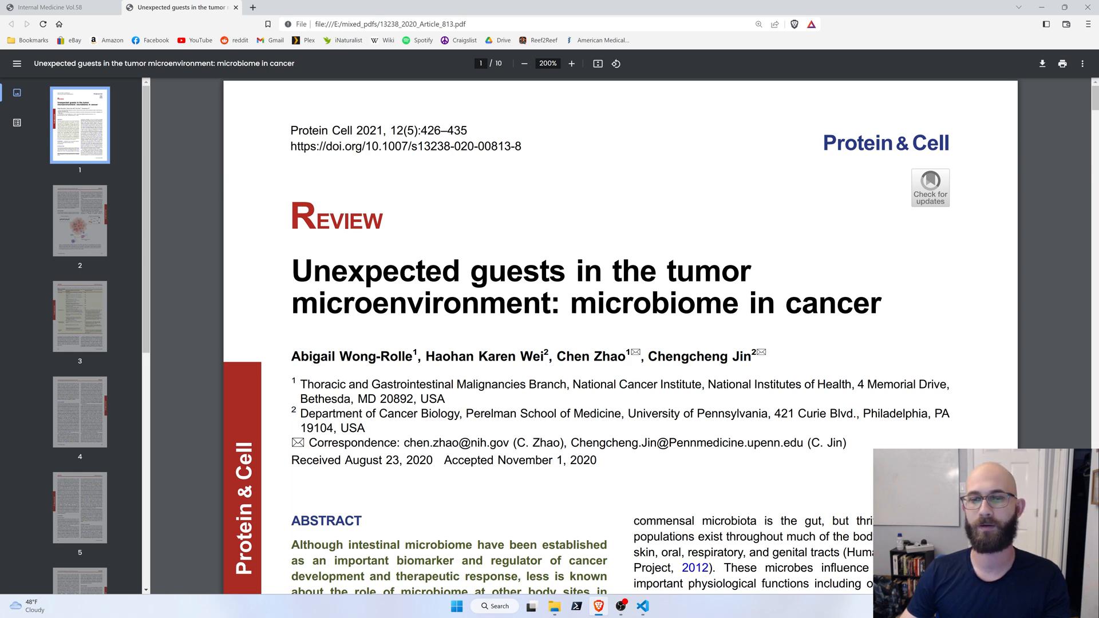
pyautogui.moveTo(759, 215)
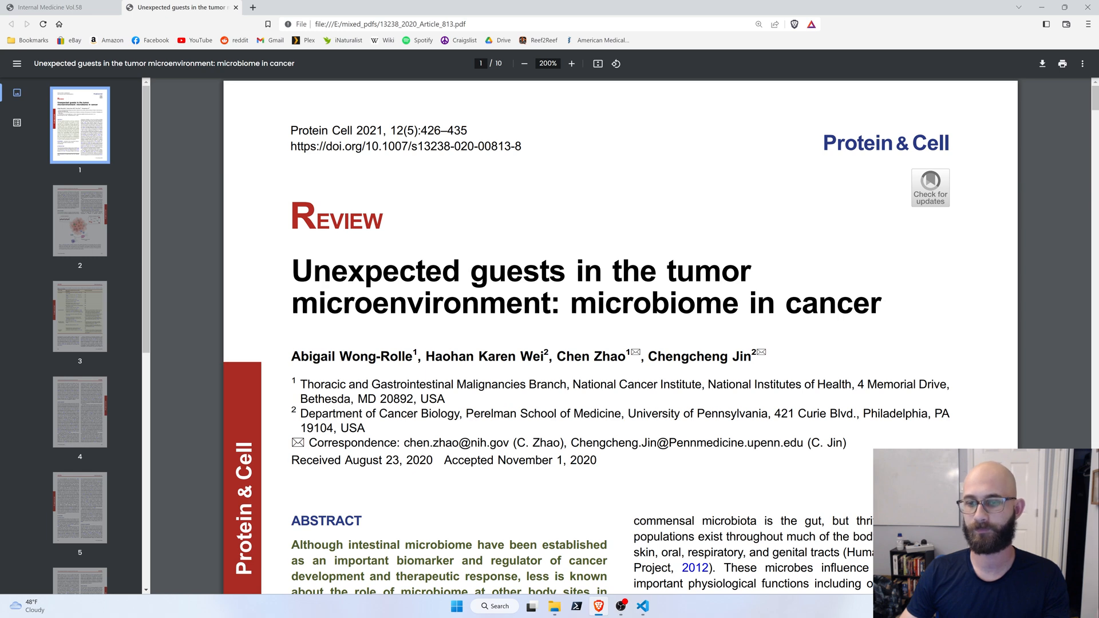
pyautogui.click(642, 607)
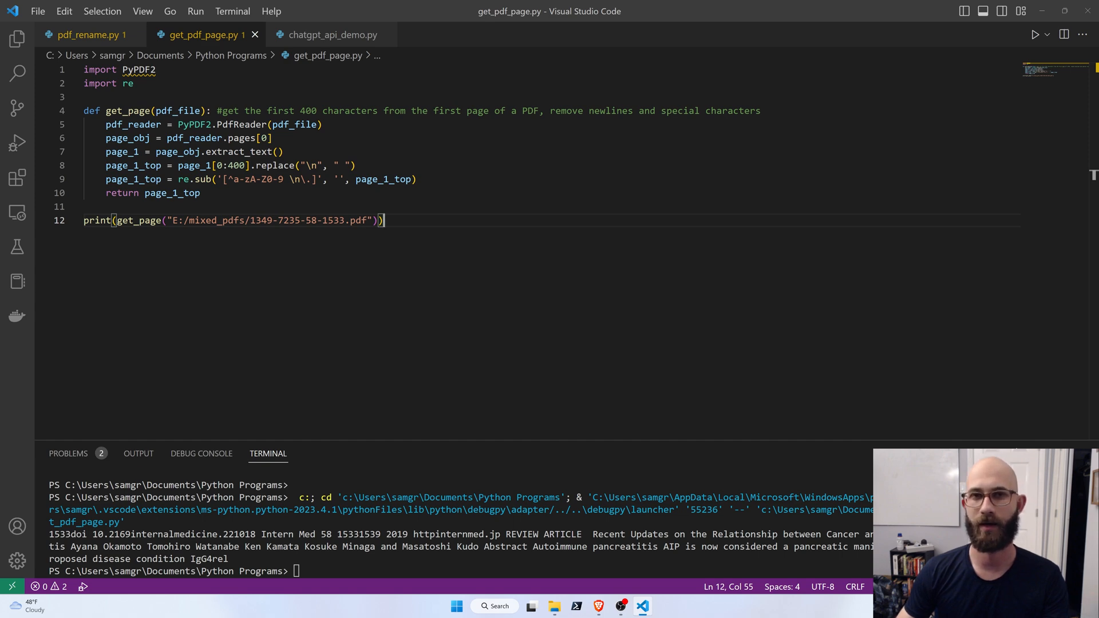
# - Show get_pdf_page.py with its extracted first-page text in the terminal
pyautogui.click(89, 34)
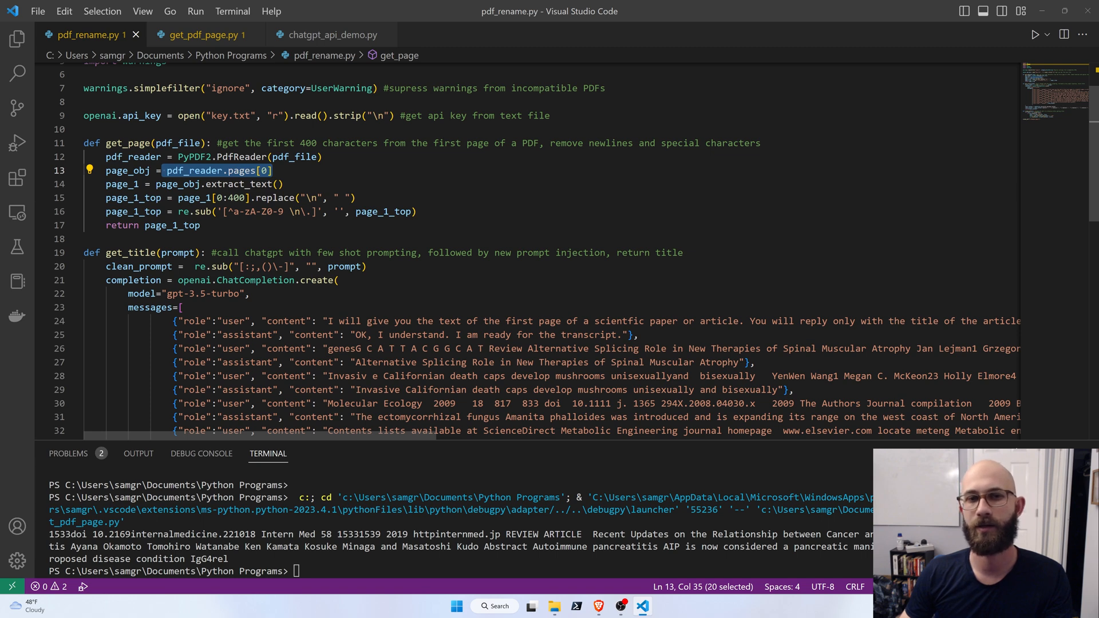
# - Select the page_1[0:400] slice and newline replacement in pdf_rename.py's get_page function
pyautogui.click(178, 198)
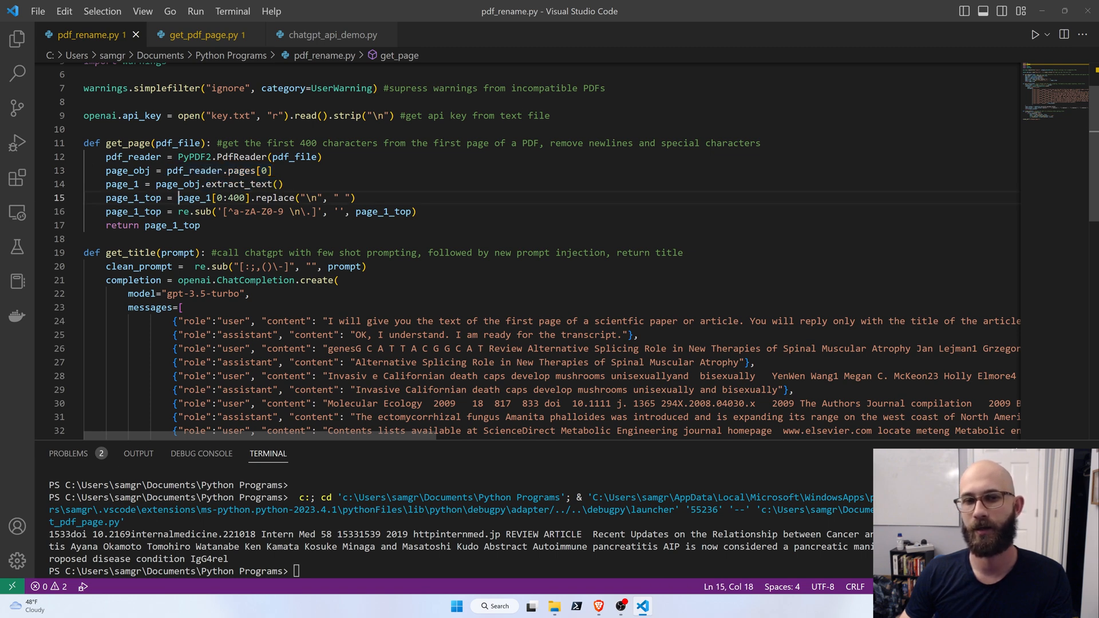
pyautogui.moveTo(178, 198); pyautogui.dragTo(245, 198)
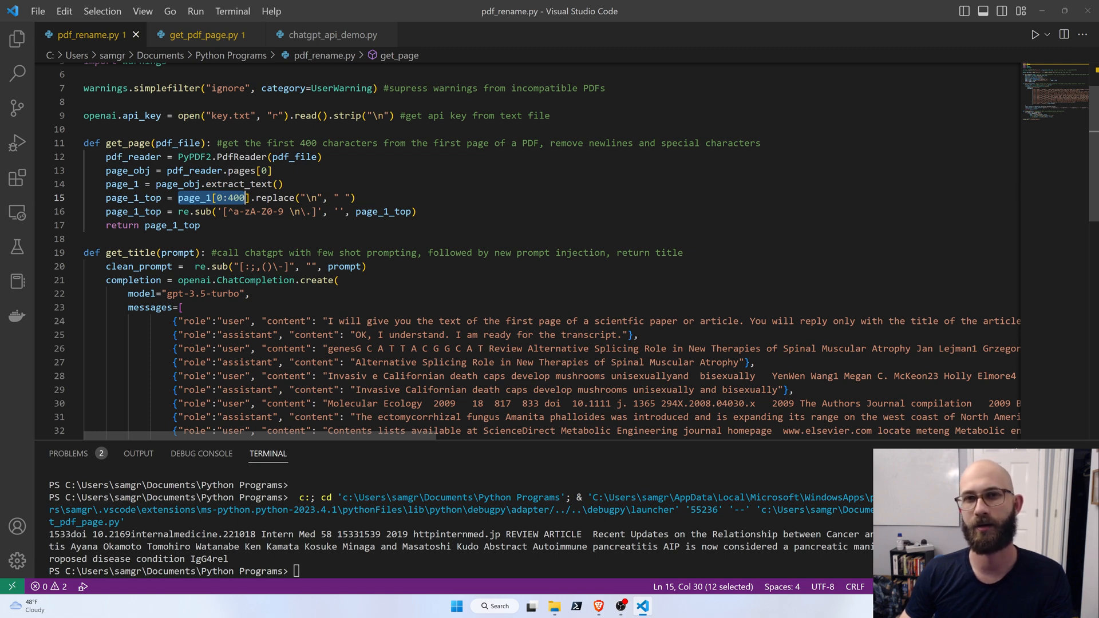
pyautogui.moveTo(281, 198)
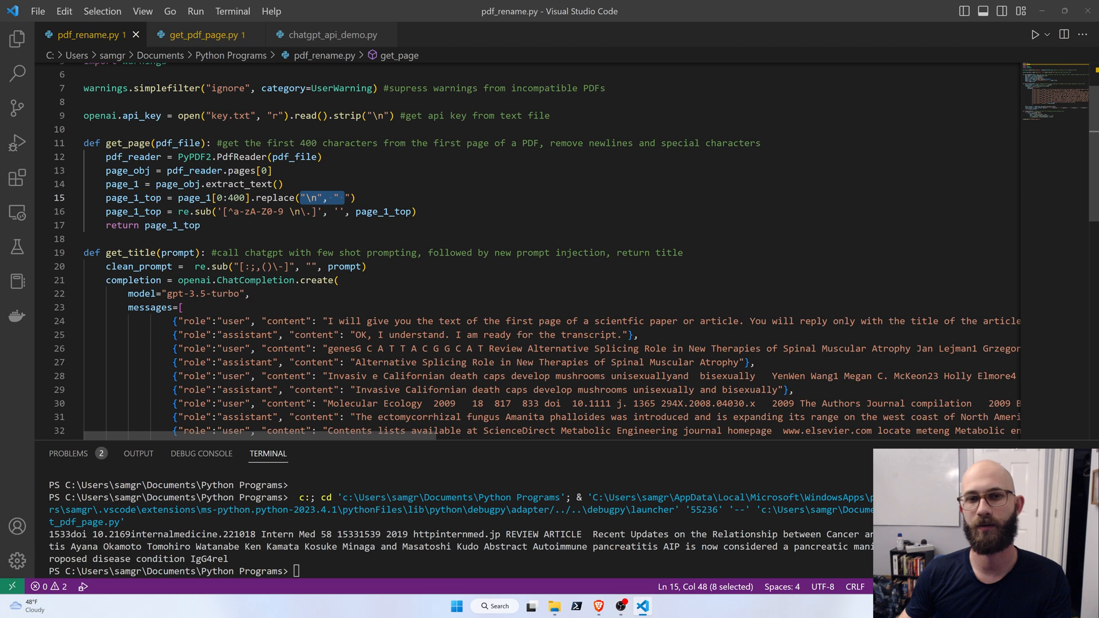
pyautogui.click(282, 183)
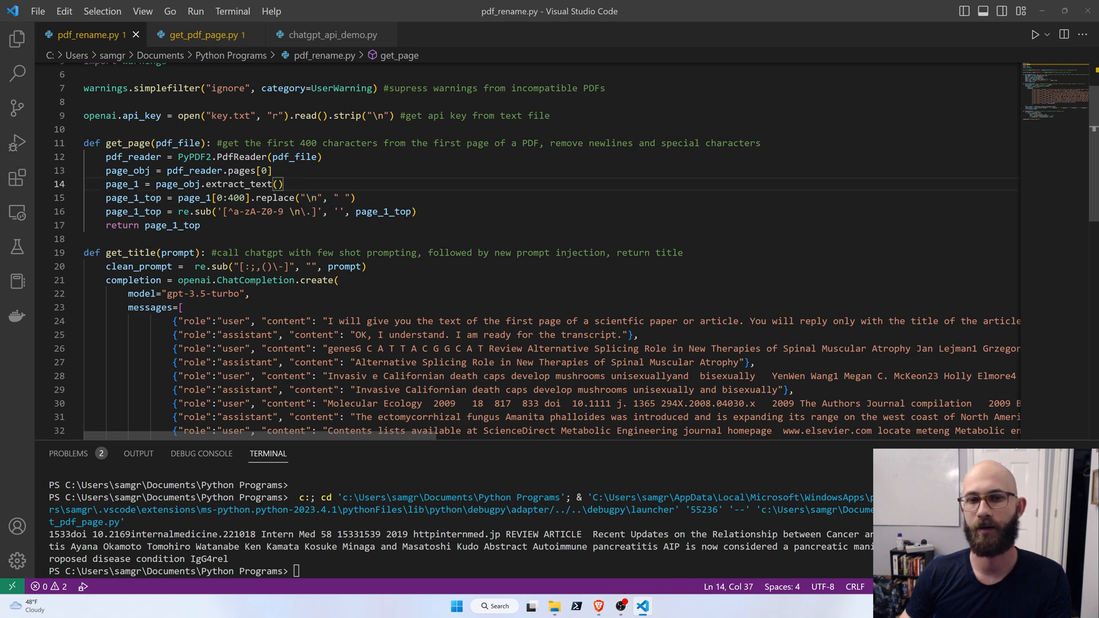
pyautogui.moveTo(235, 212); pyautogui.dragTo(364, 211)
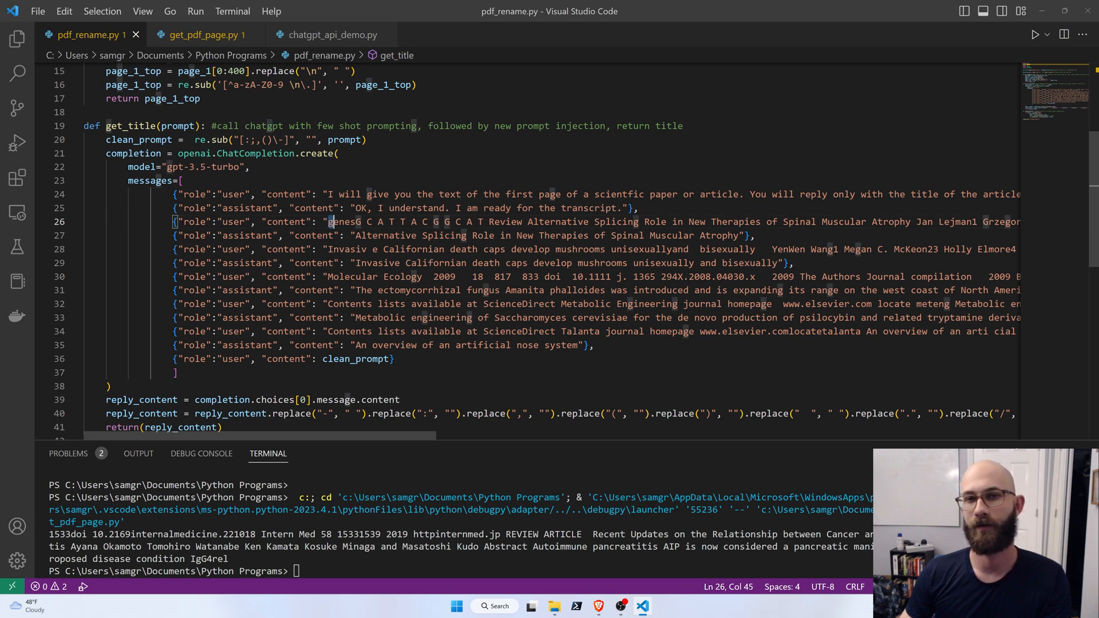
pyautogui.doubleClick(340, 221)
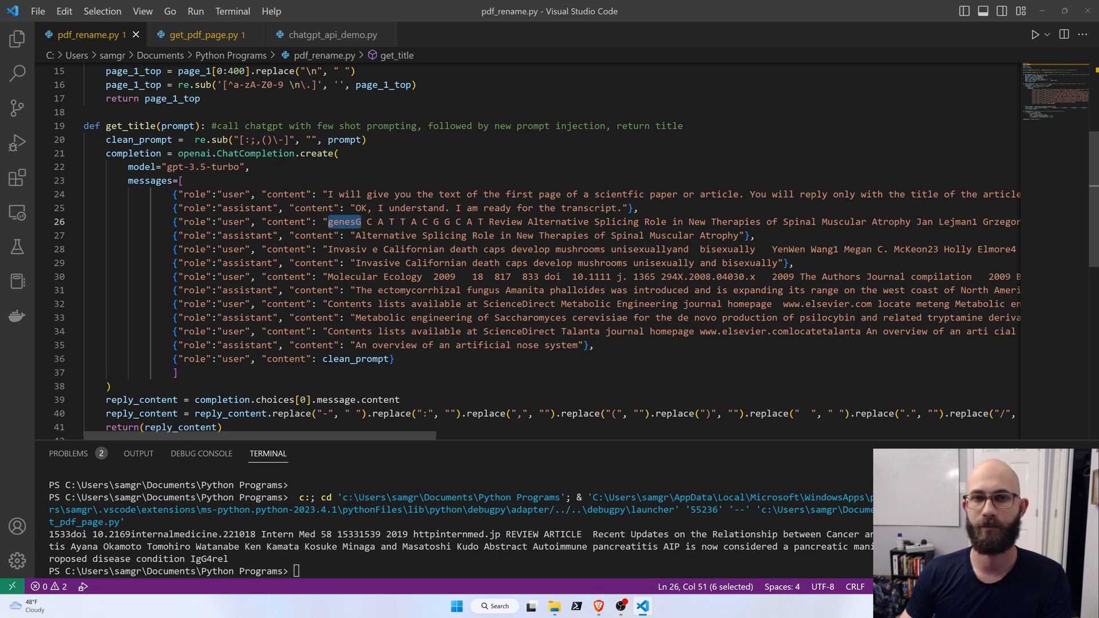
pyautogui.click(357, 236)
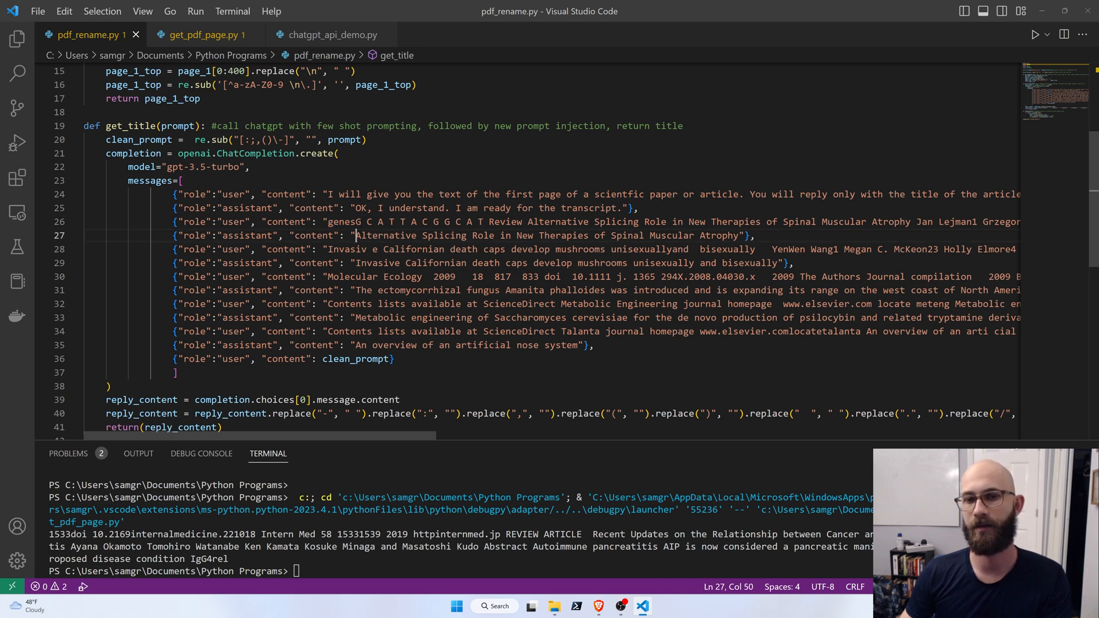
pyautogui.moveTo(355, 236); pyautogui.dragTo(730, 236)
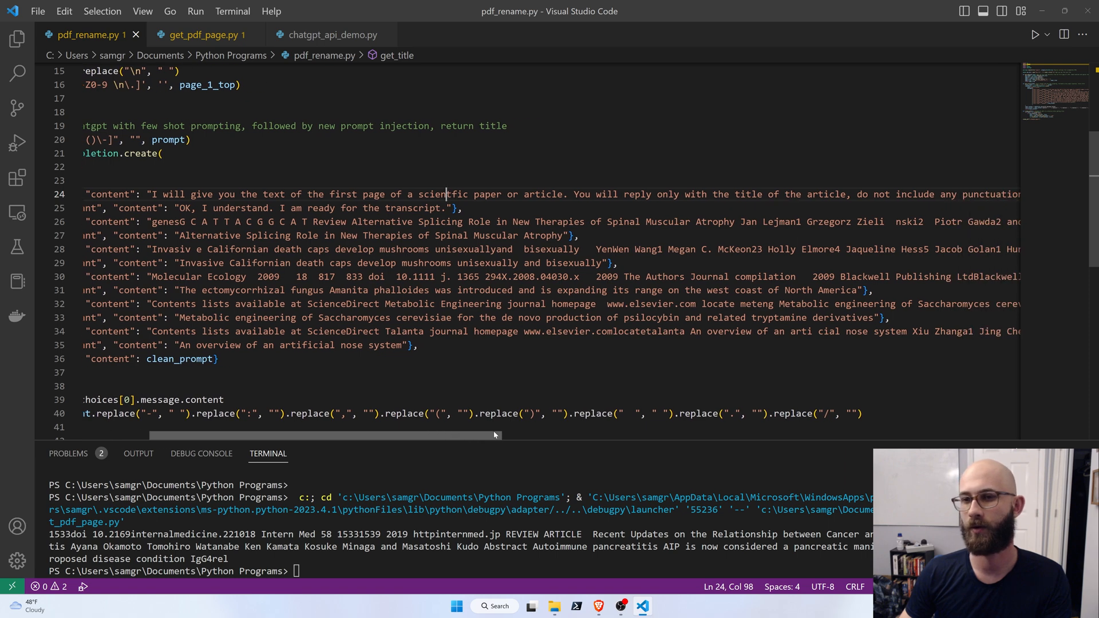
pyautogui.hscroll(3)
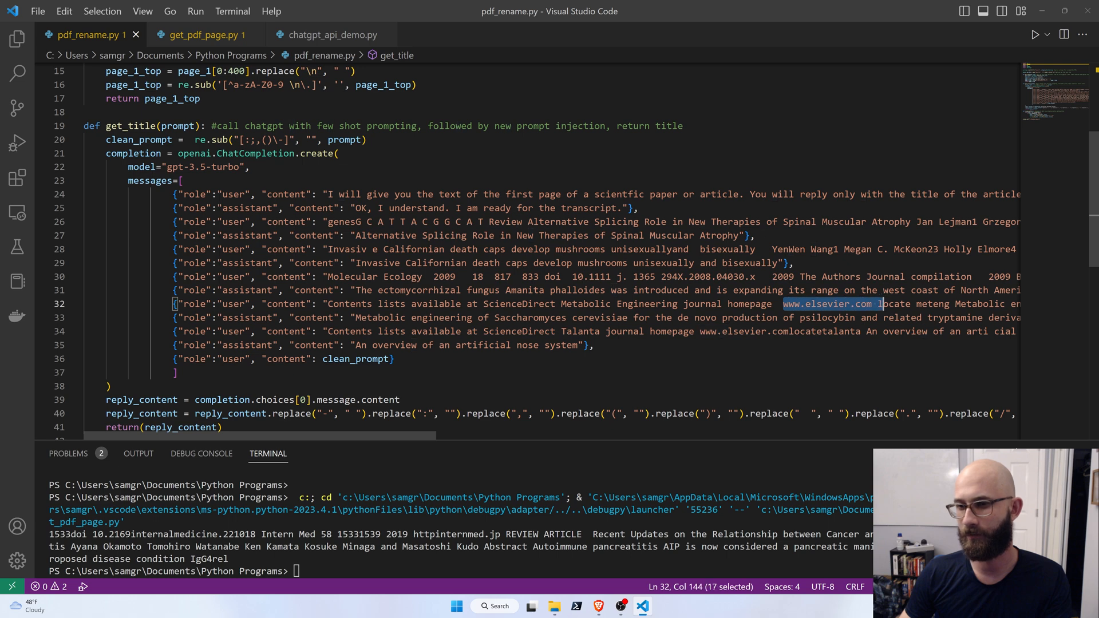
pyautogui.press('shift+Right')
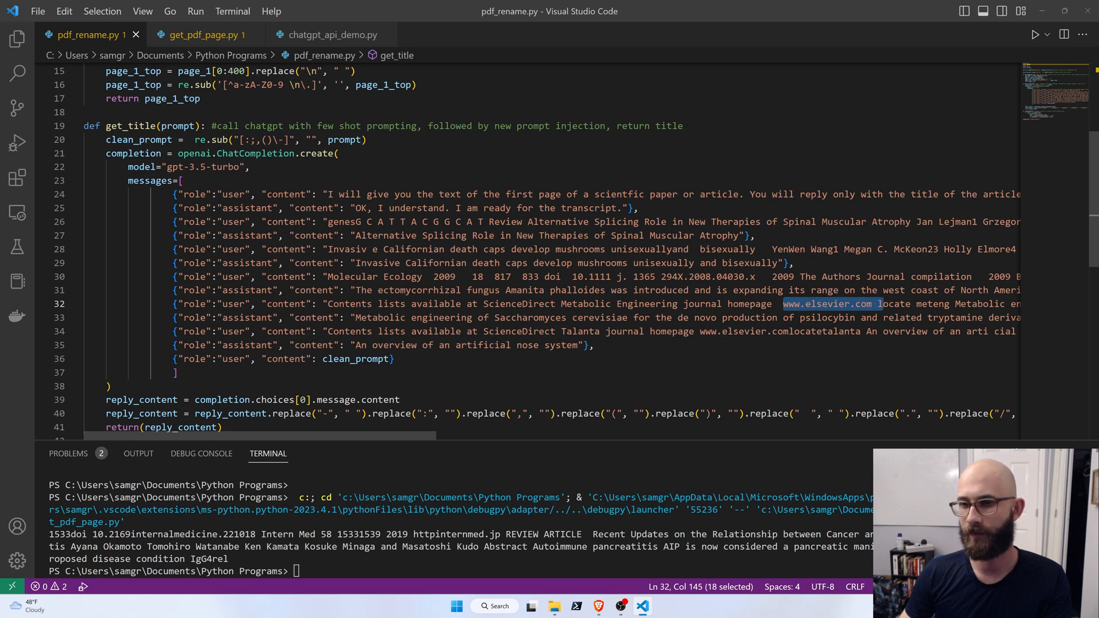
pyautogui.click(667, 248)
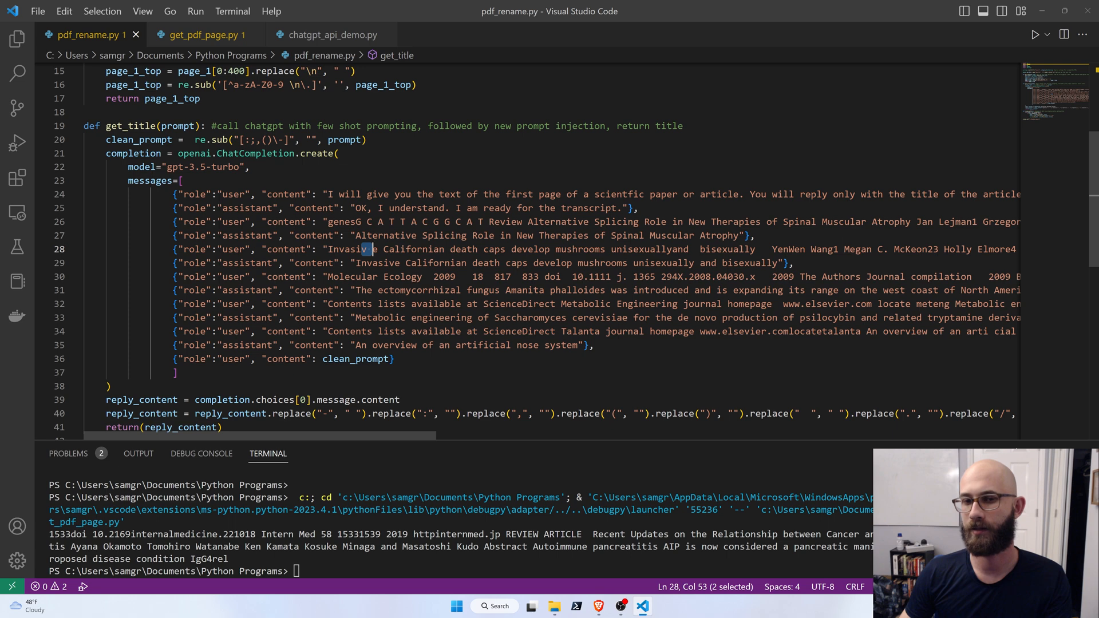
pyautogui.doubleClick(376, 263)
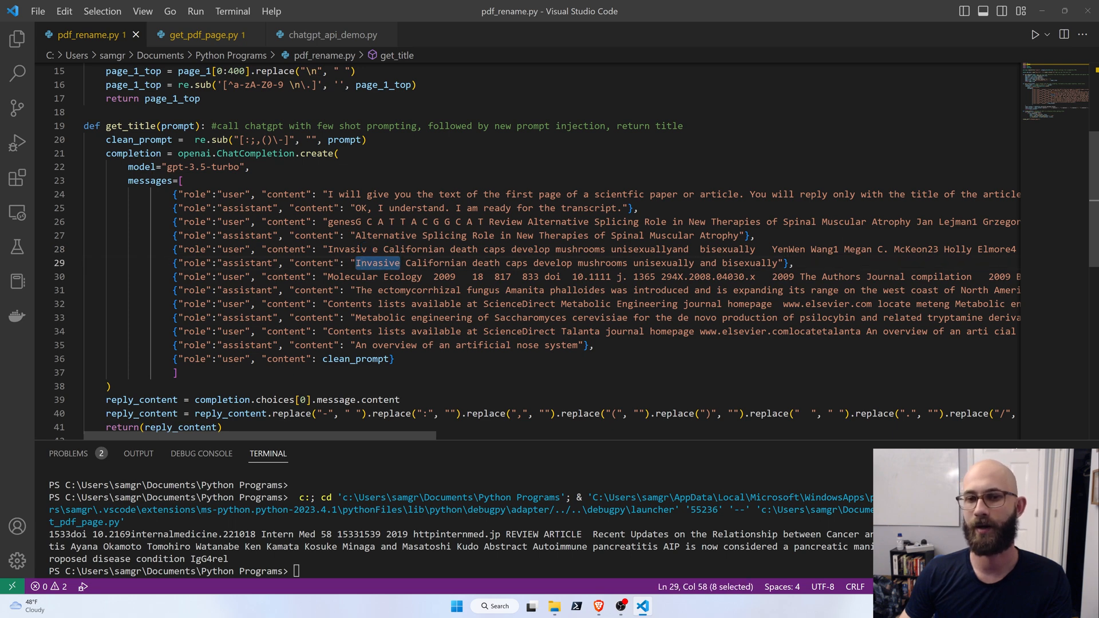
pyautogui.click(376, 263)
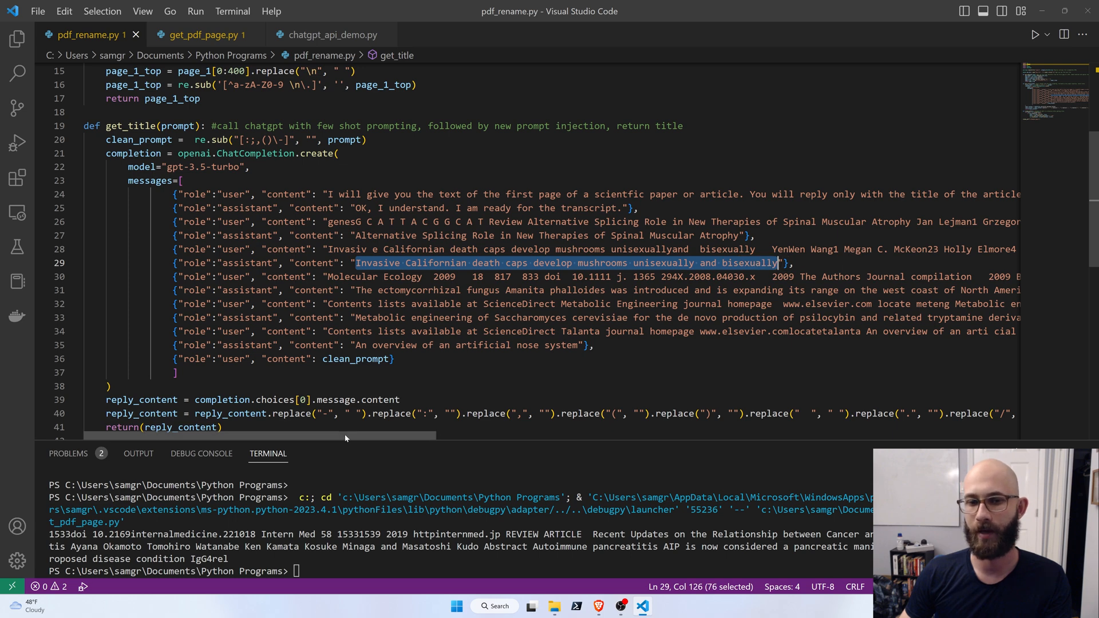
pyautogui.scroll(-3)
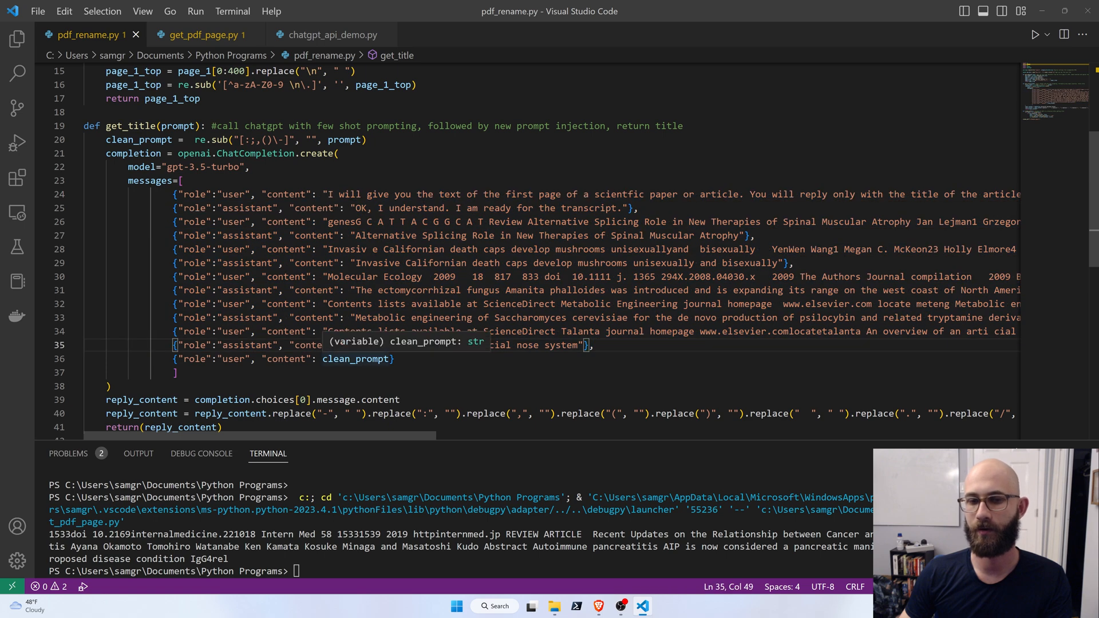
pyautogui.doubleClick(355, 359)
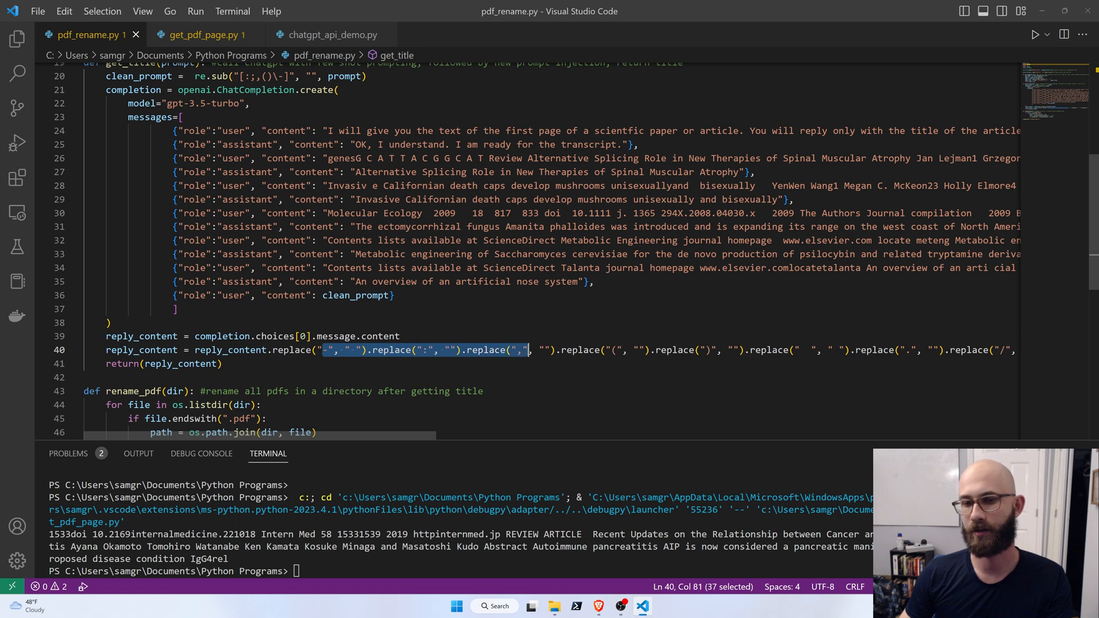
pyautogui.click(324, 350)
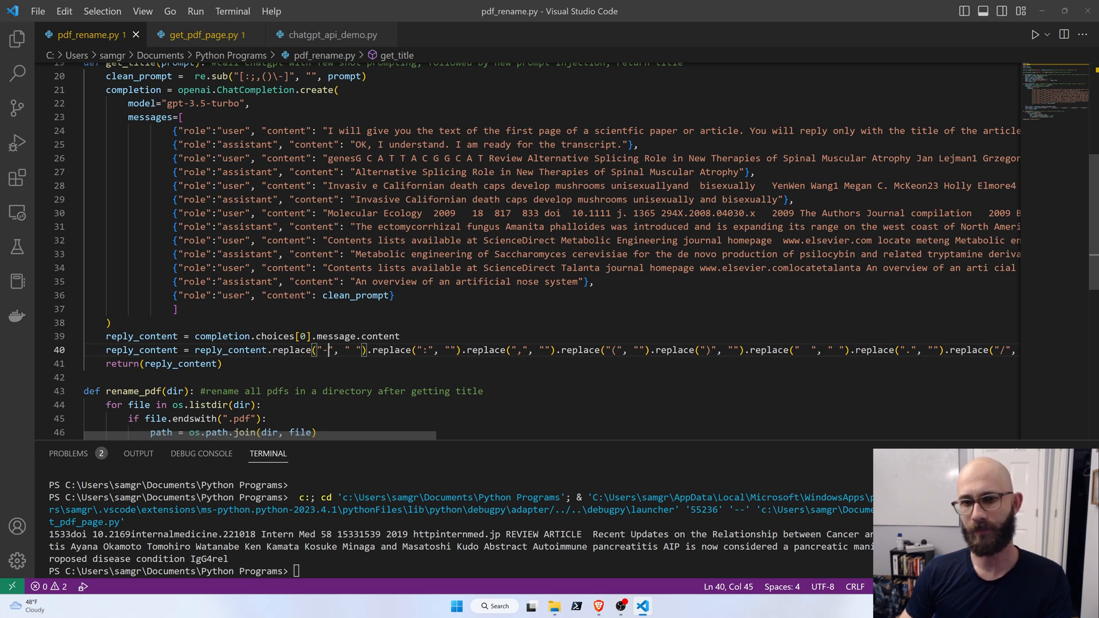
pyautogui.hscroll(-3)
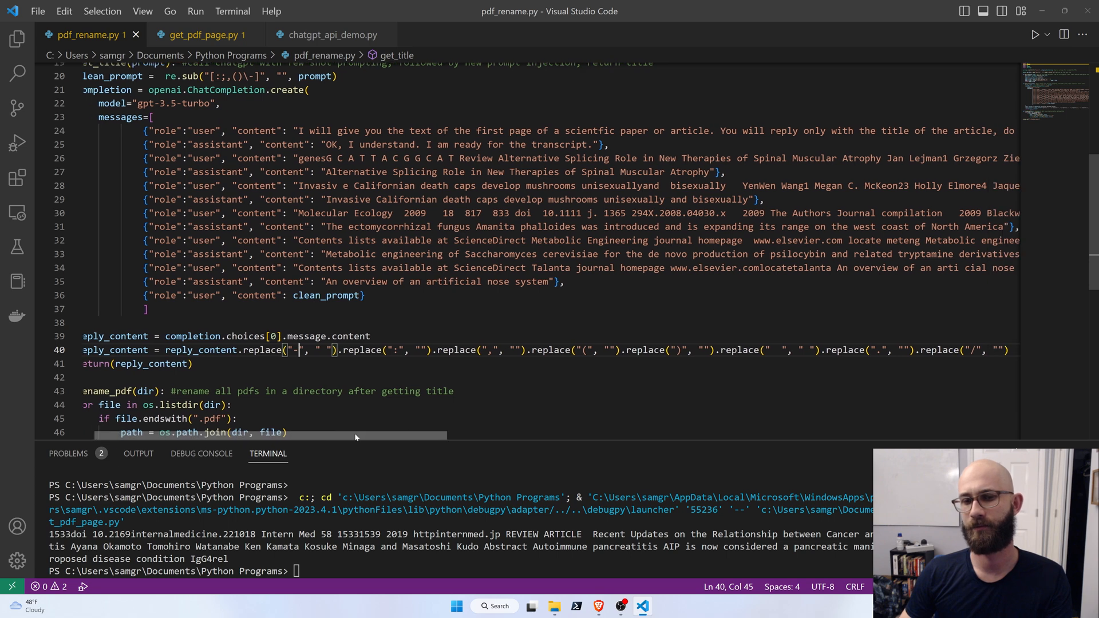
pyautogui.hscroll(-3)
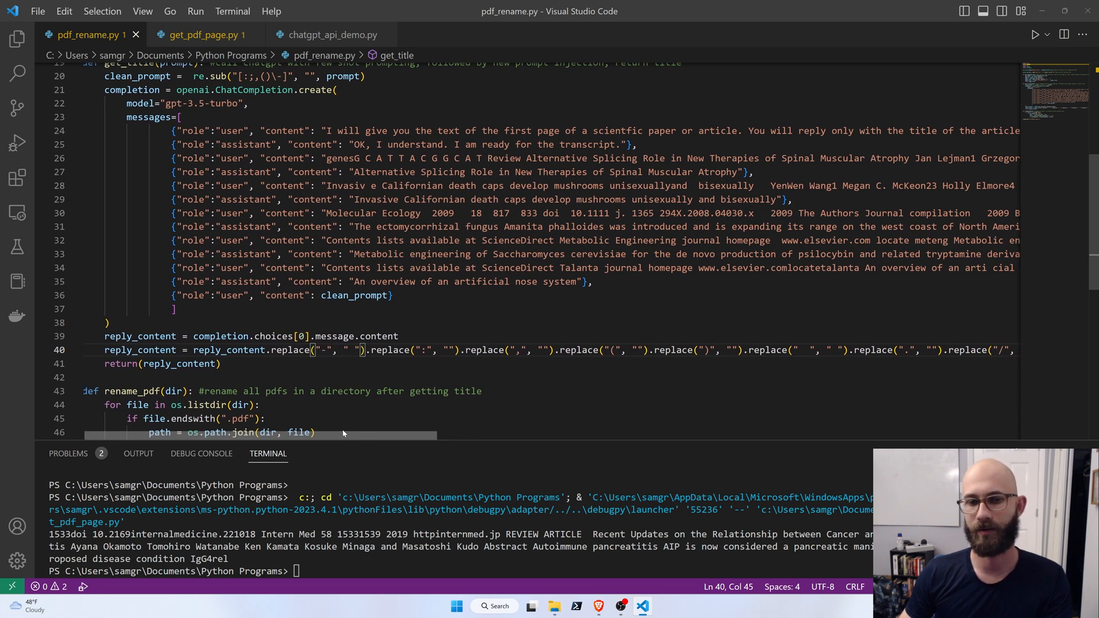
pyautogui.scroll(-3)
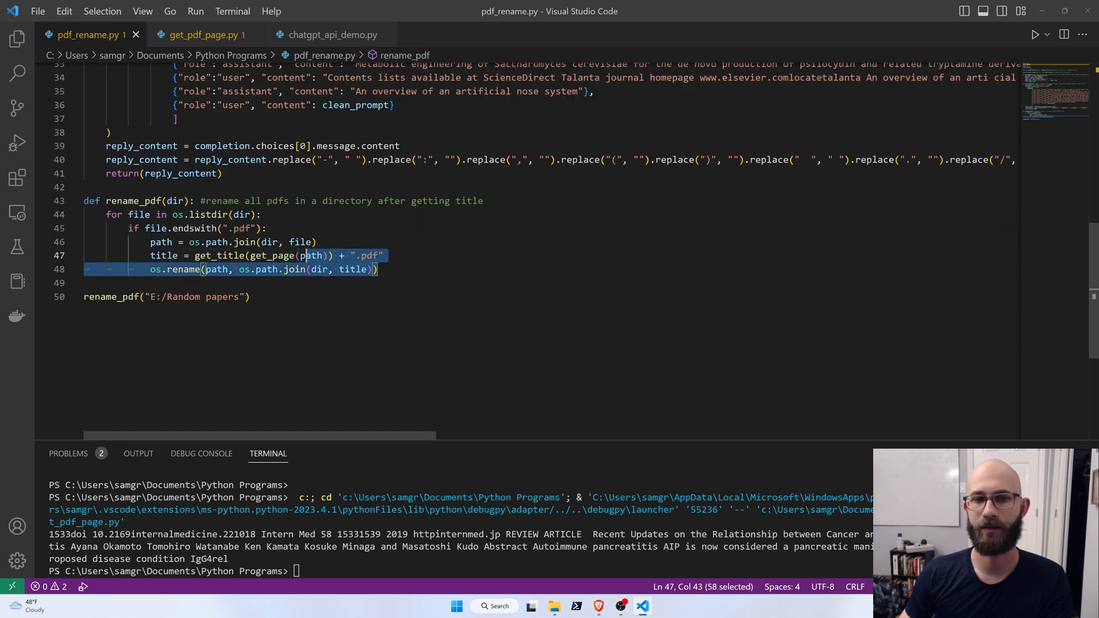
pyautogui.click(245, 241)
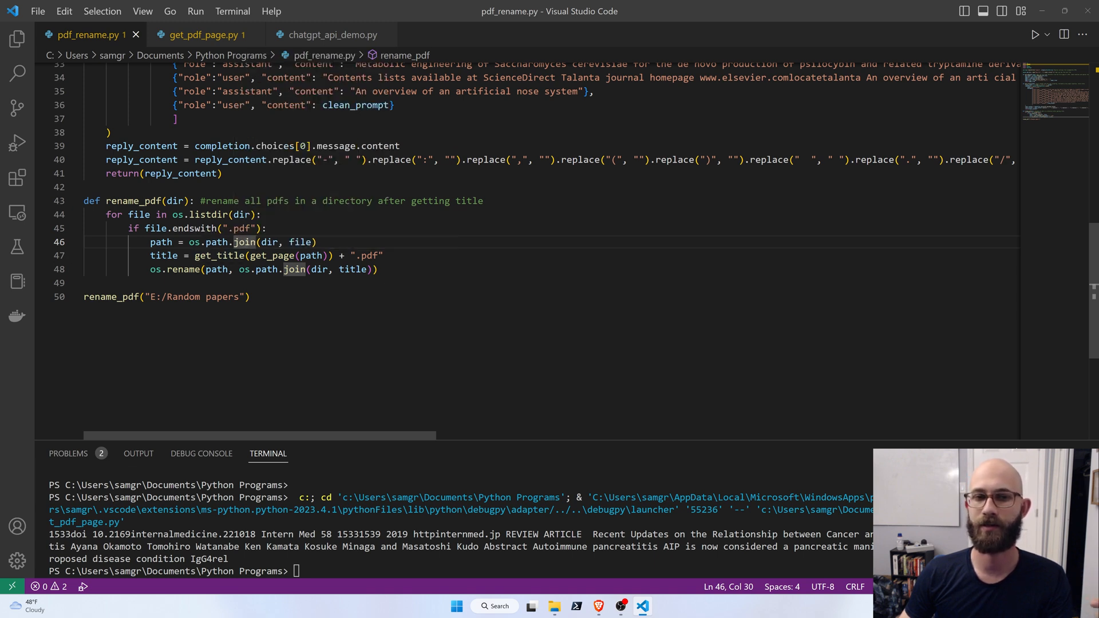
pyautogui.moveTo(218, 256)
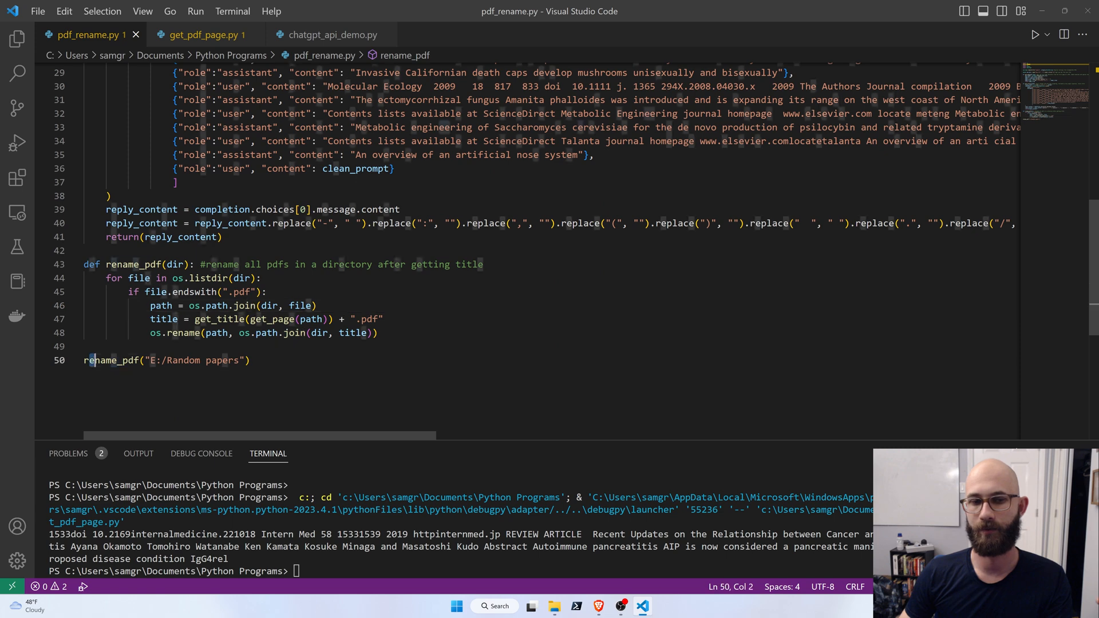
pyautogui.click(184, 361)
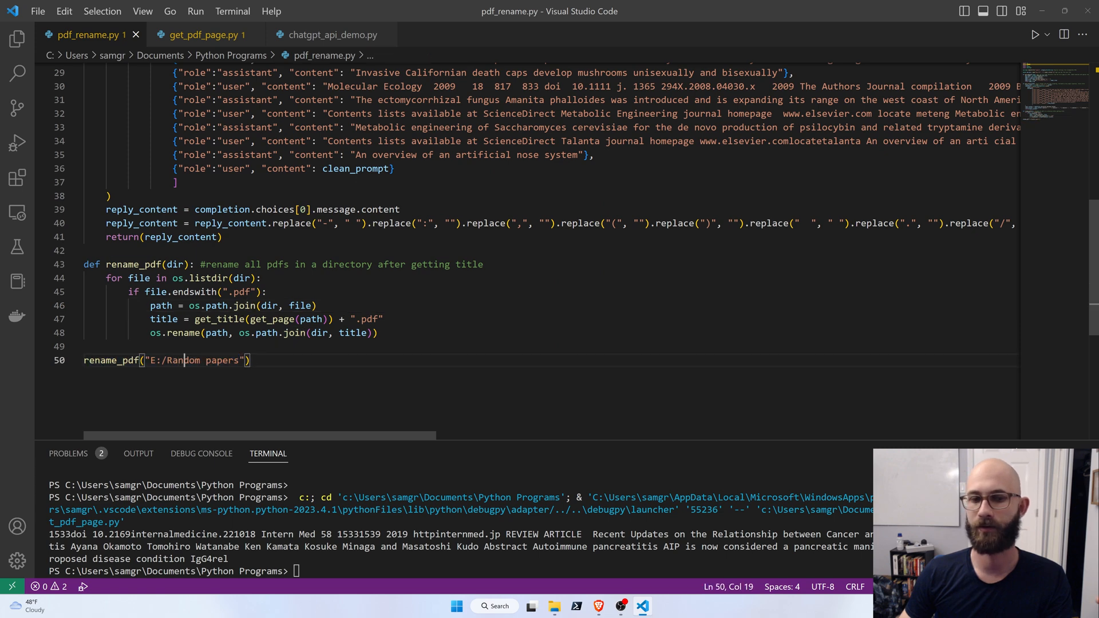
pyautogui.click(337, 333)
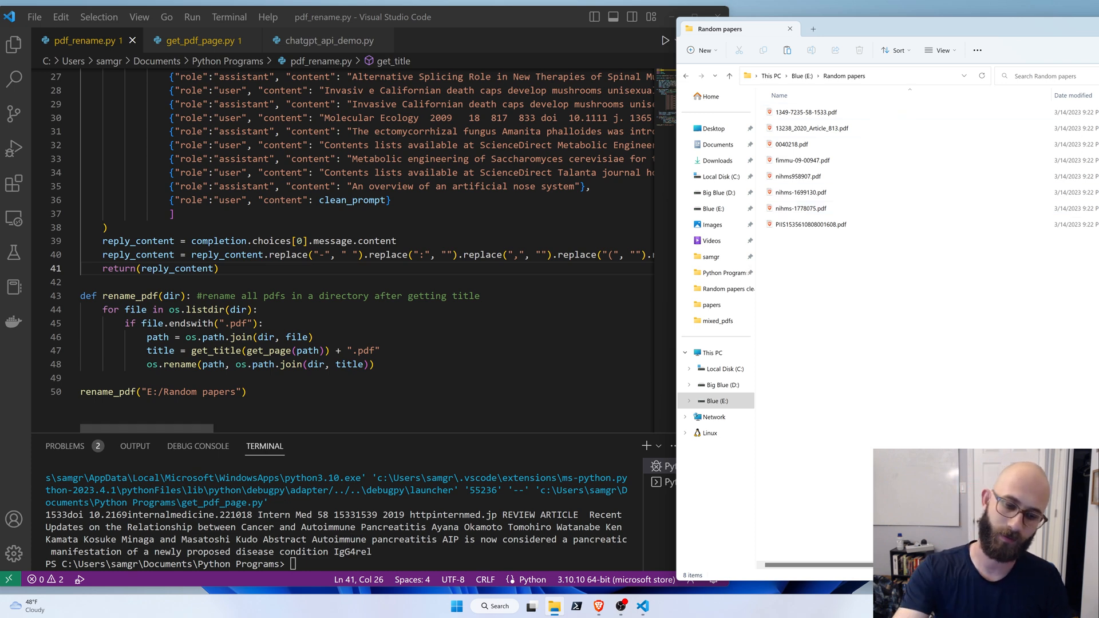
# - Run pdf_rename.py so the Random papers PDFs take their article titles as names
pyautogui.click(664, 40)
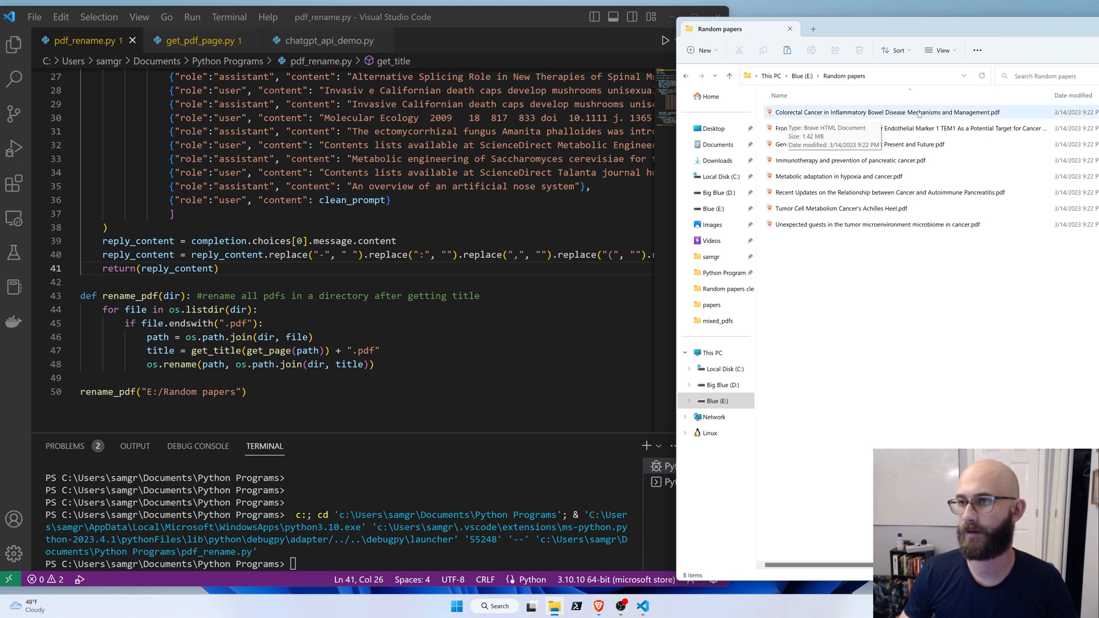
# - Open the renamed colorectal cancer and Frontiers in Immunology PDFs in Brave from Random papers
pyautogui.doubleClick(886, 112)
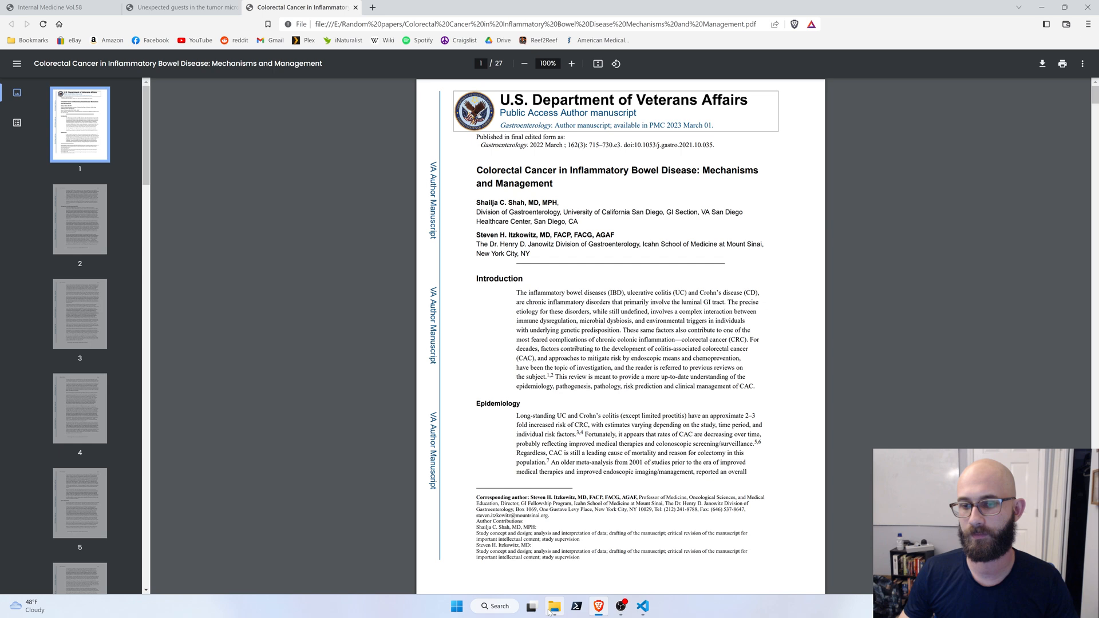
pyautogui.click(554, 607)
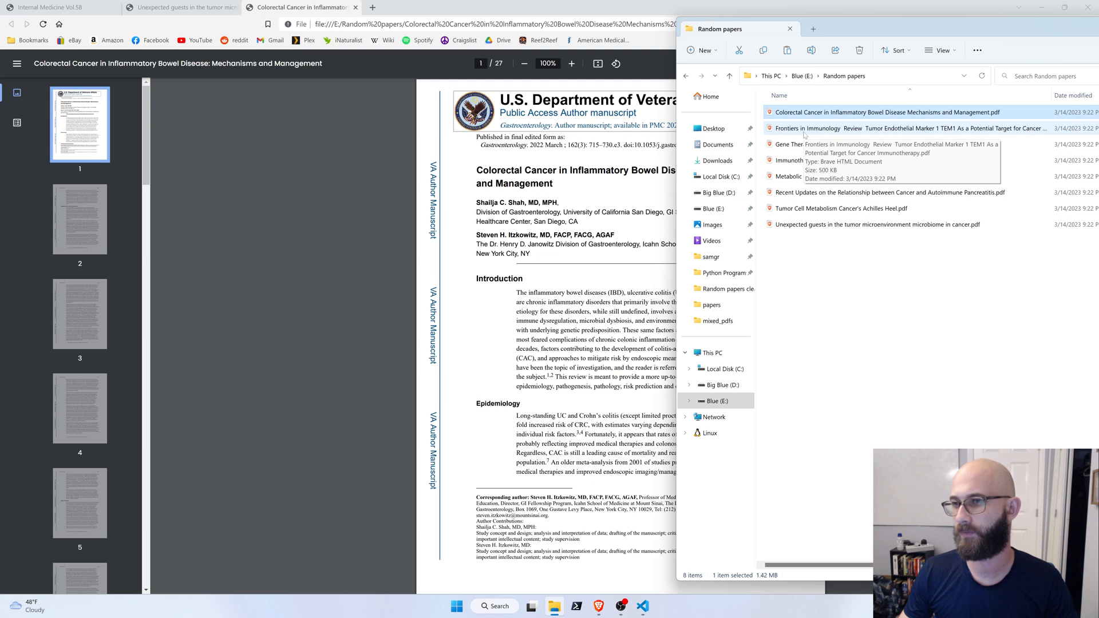
pyautogui.click(897, 128)
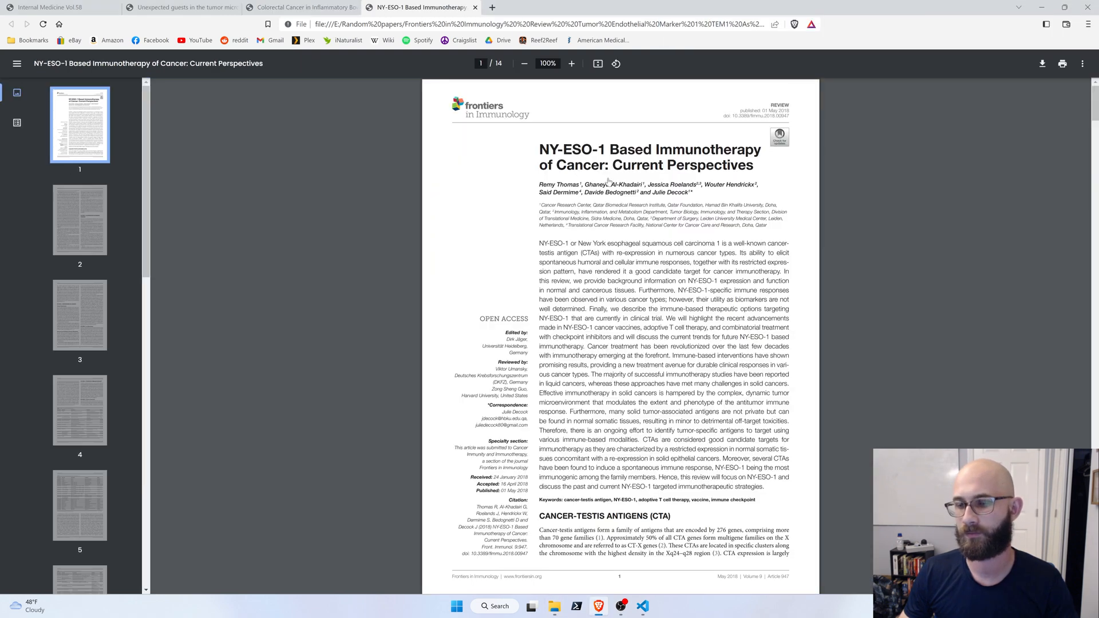
pyautogui.moveTo(732, 156)
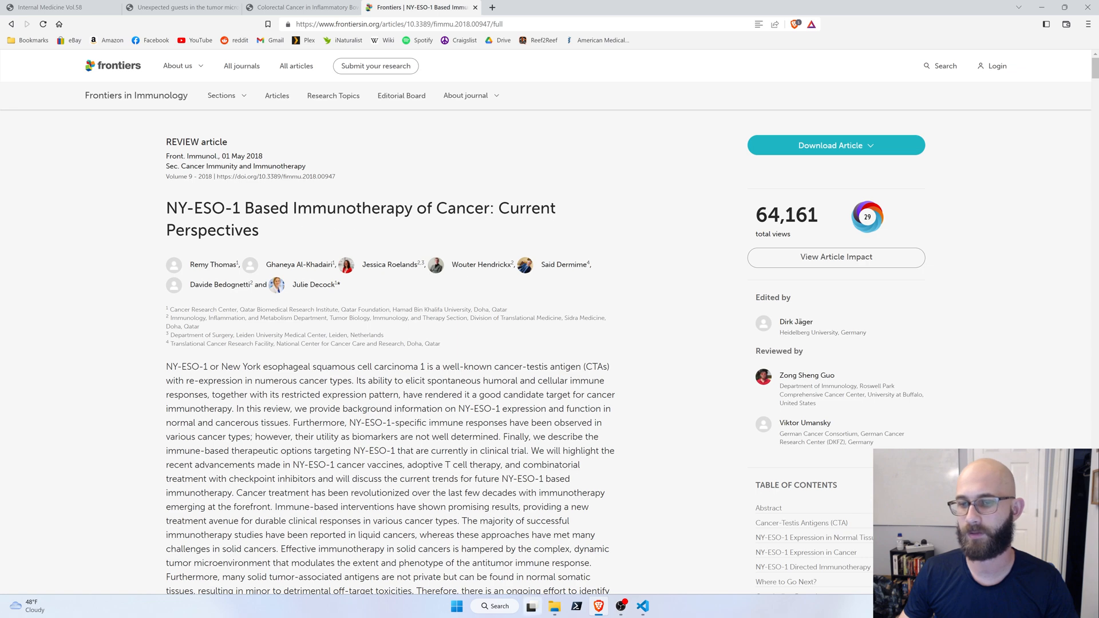
pyautogui.click(554, 610)
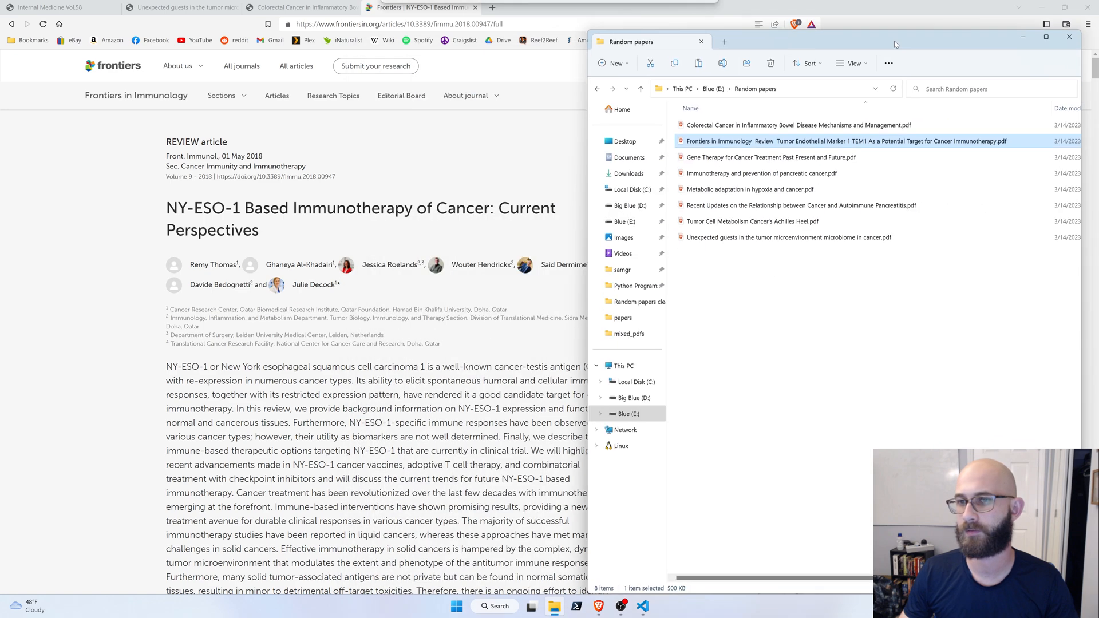
# - Open the renamed gene therapy, pancreatic cancer immunotherapy and hypoxia PDFs in Brave
pyautogui.click(775, 155)
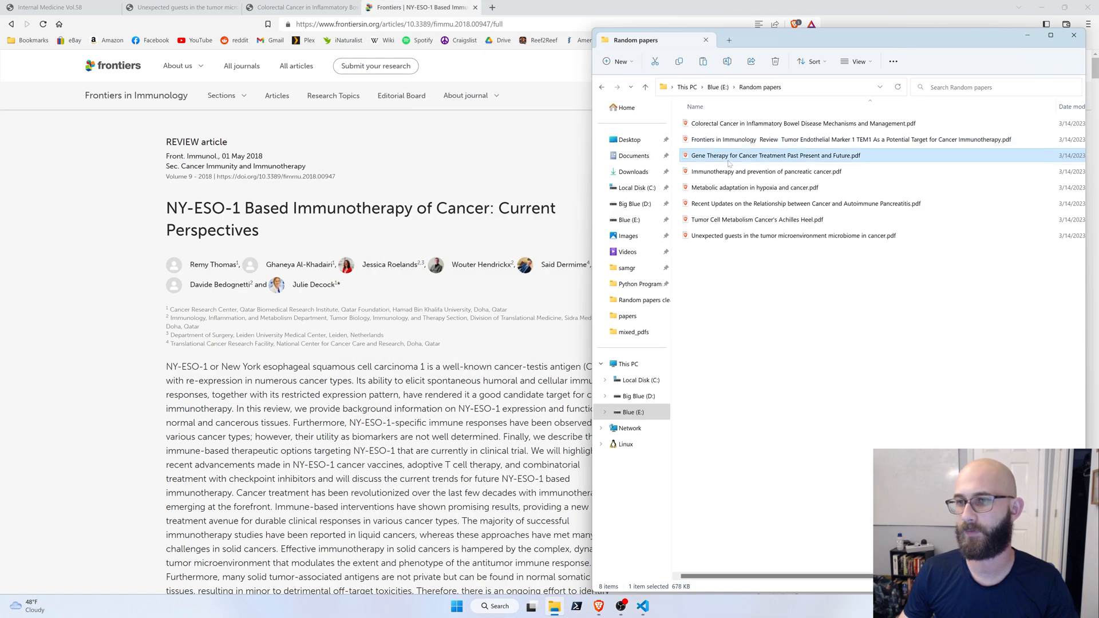
pyautogui.doubleClick(775, 154)
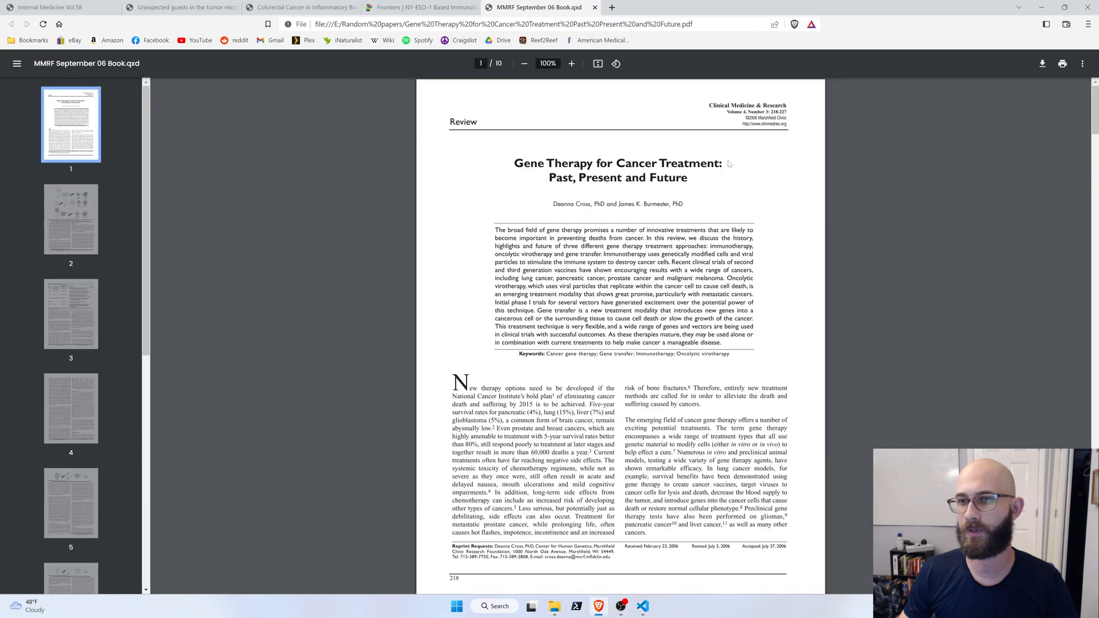
pyautogui.click(554, 606)
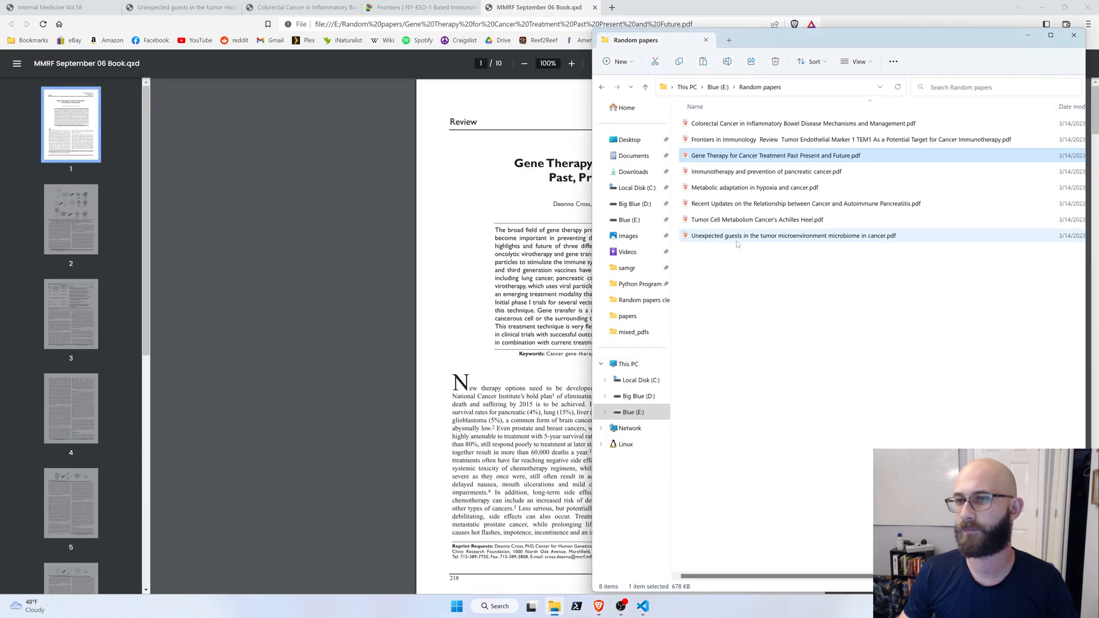
pyautogui.moveTo(766, 172)
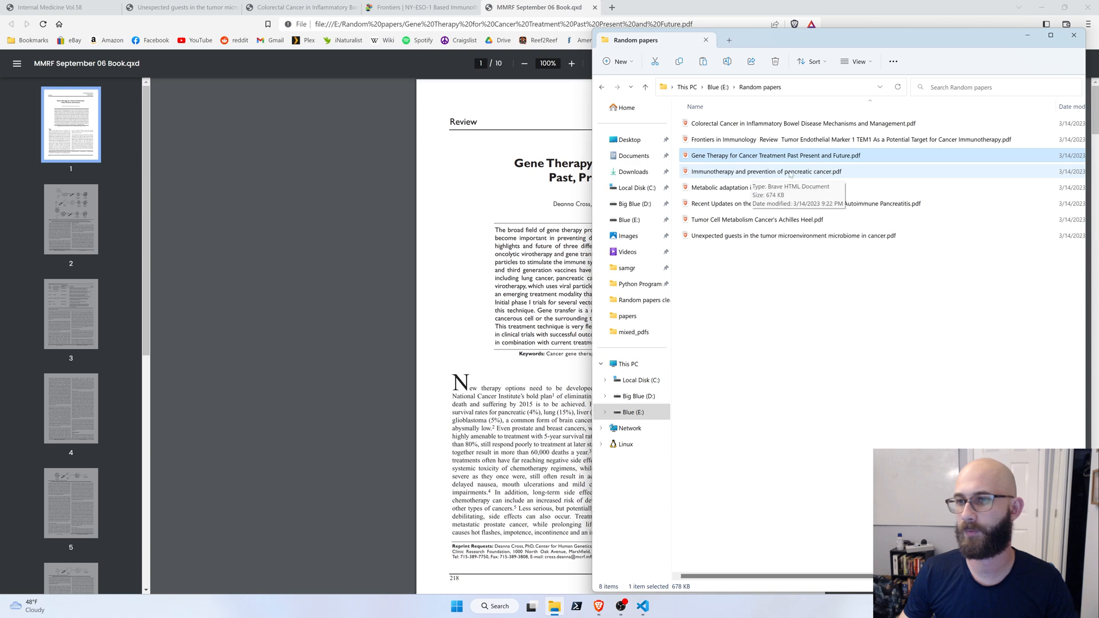
pyautogui.doubleClick(766, 170)
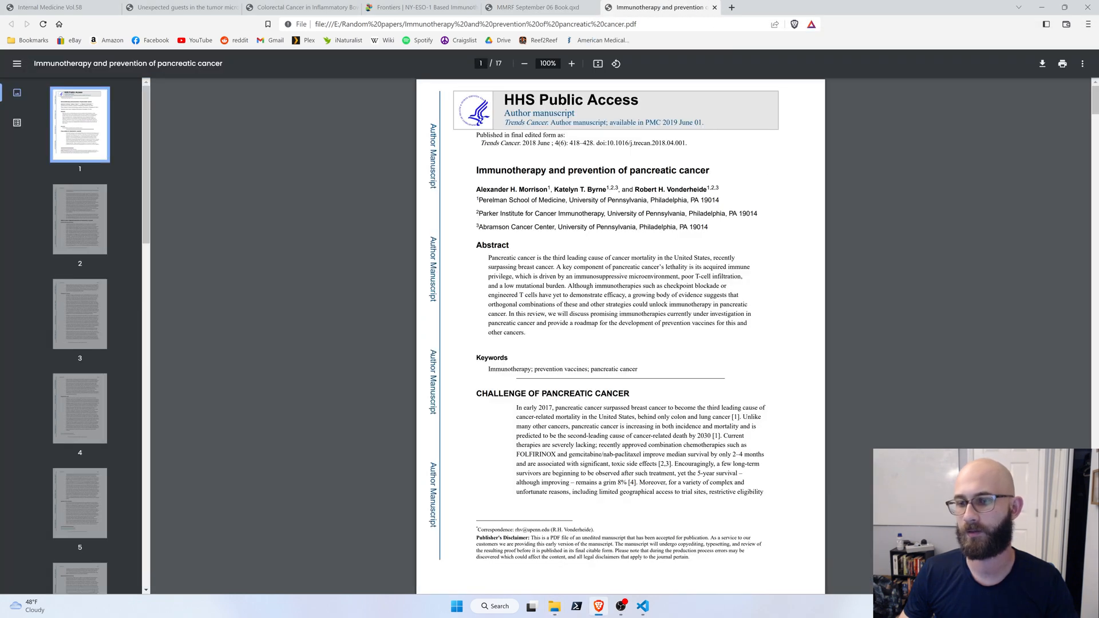
pyautogui.click(554, 606)
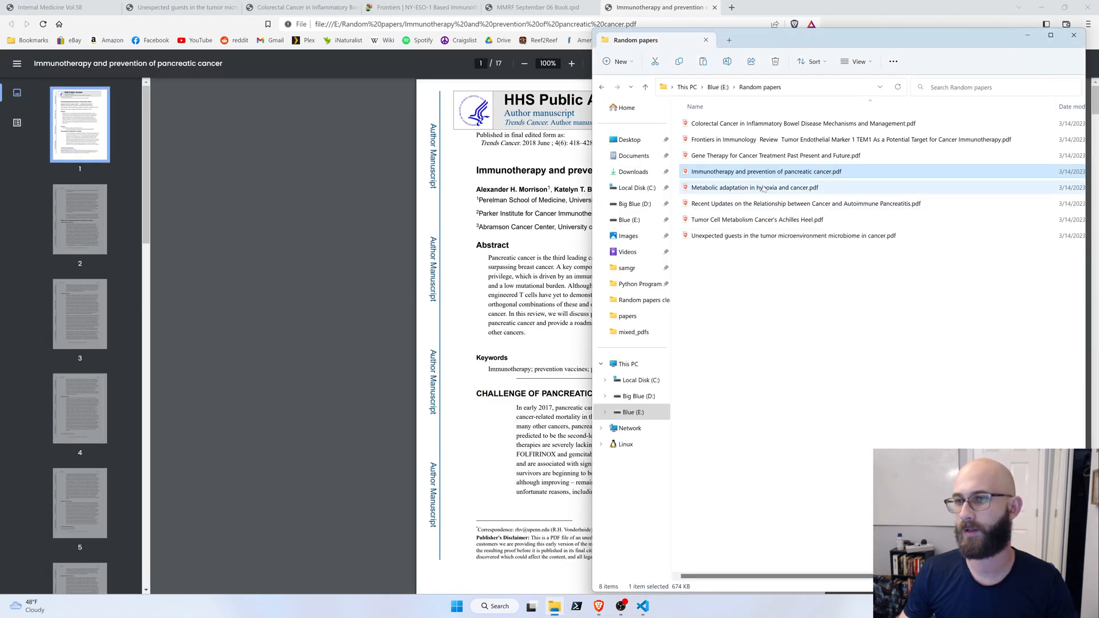
pyautogui.doubleClick(755, 187)
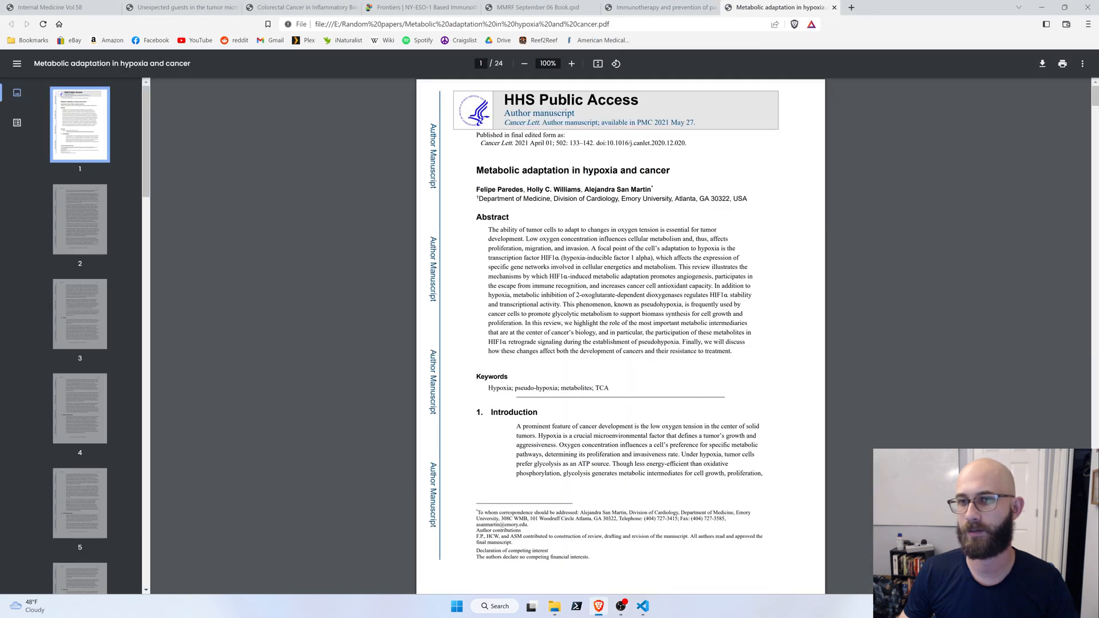